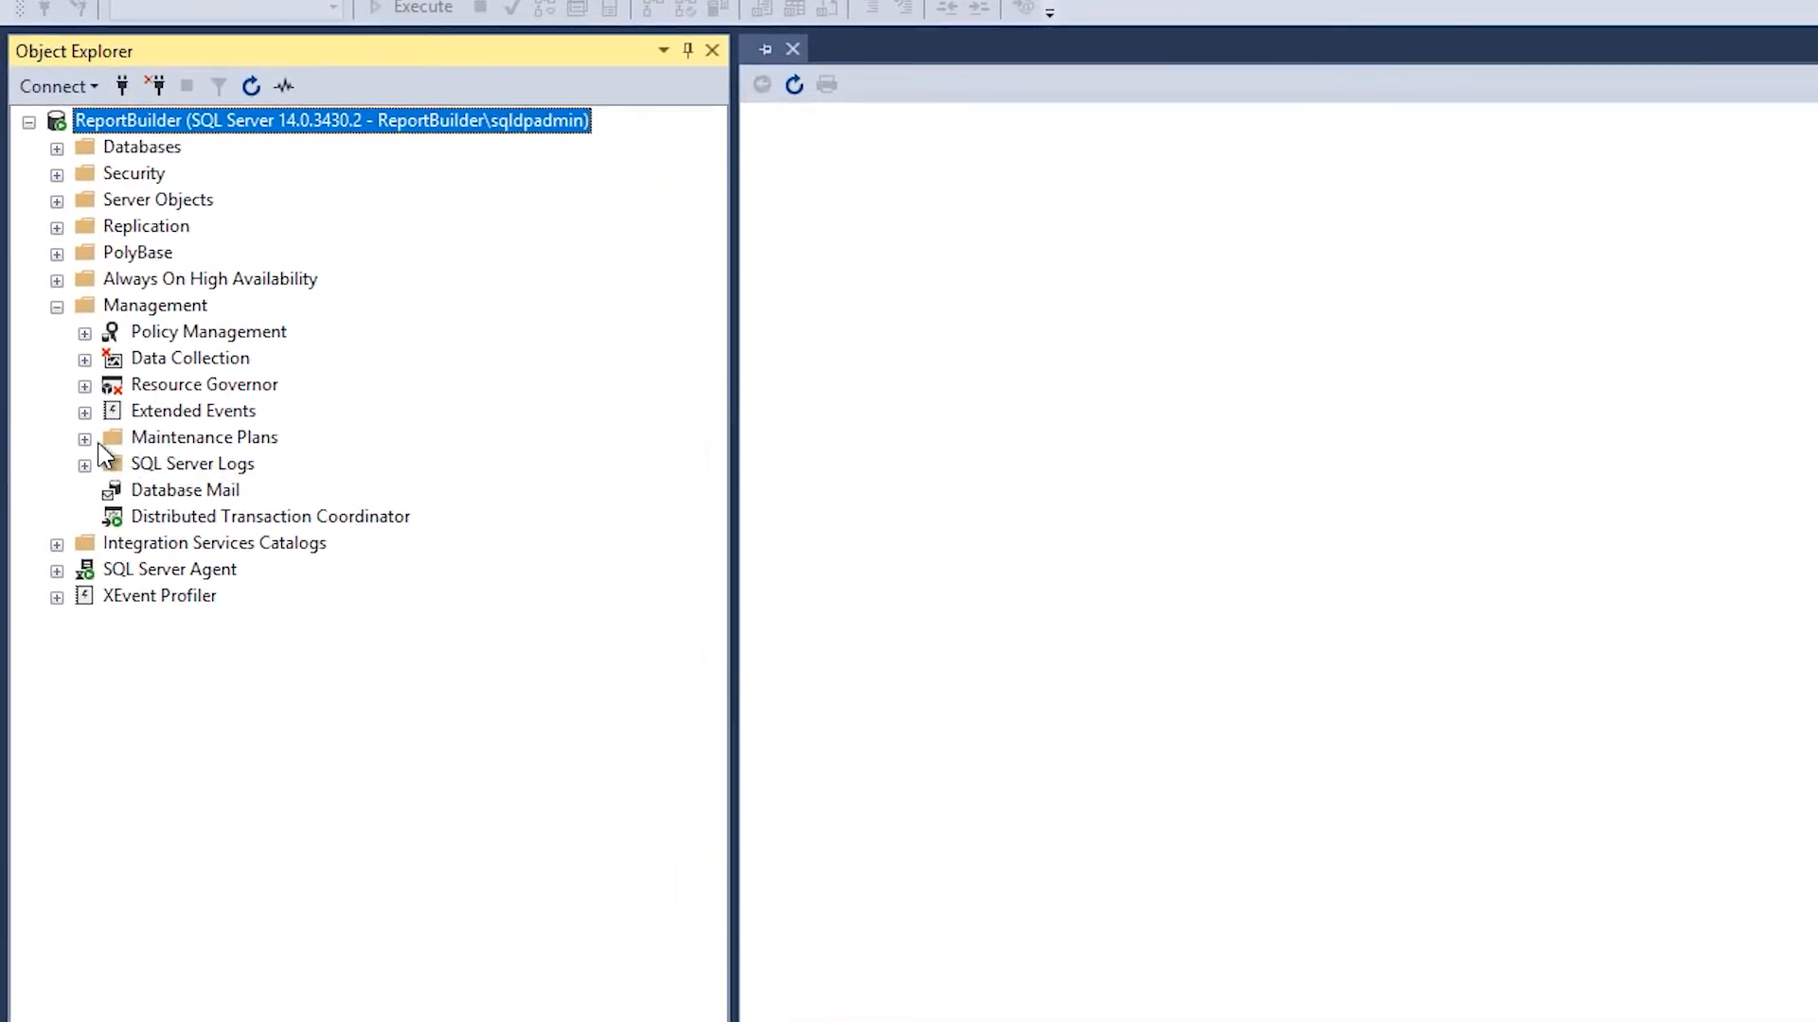
# Launch the Maintenance Plan Wizard from the Maintenance Plans node in Object Explorer.
pyautogui.rightClick(204, 437)
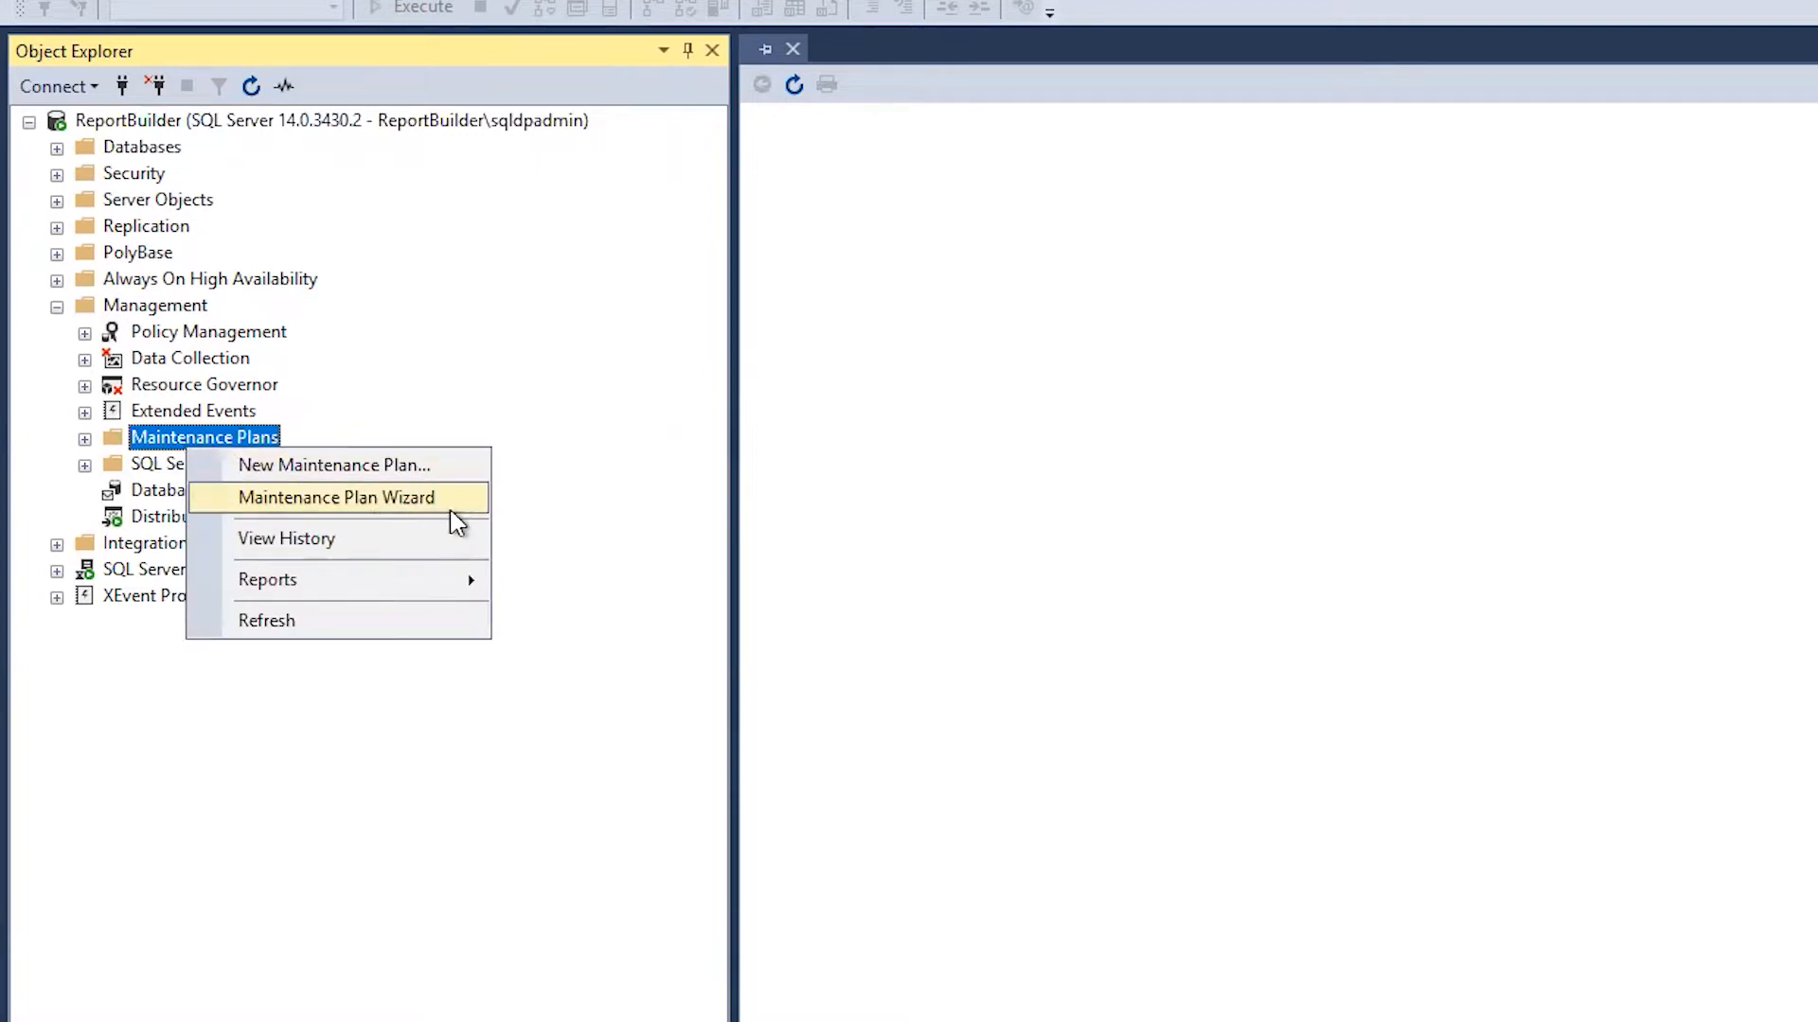
pyautogui.click(336, 497)
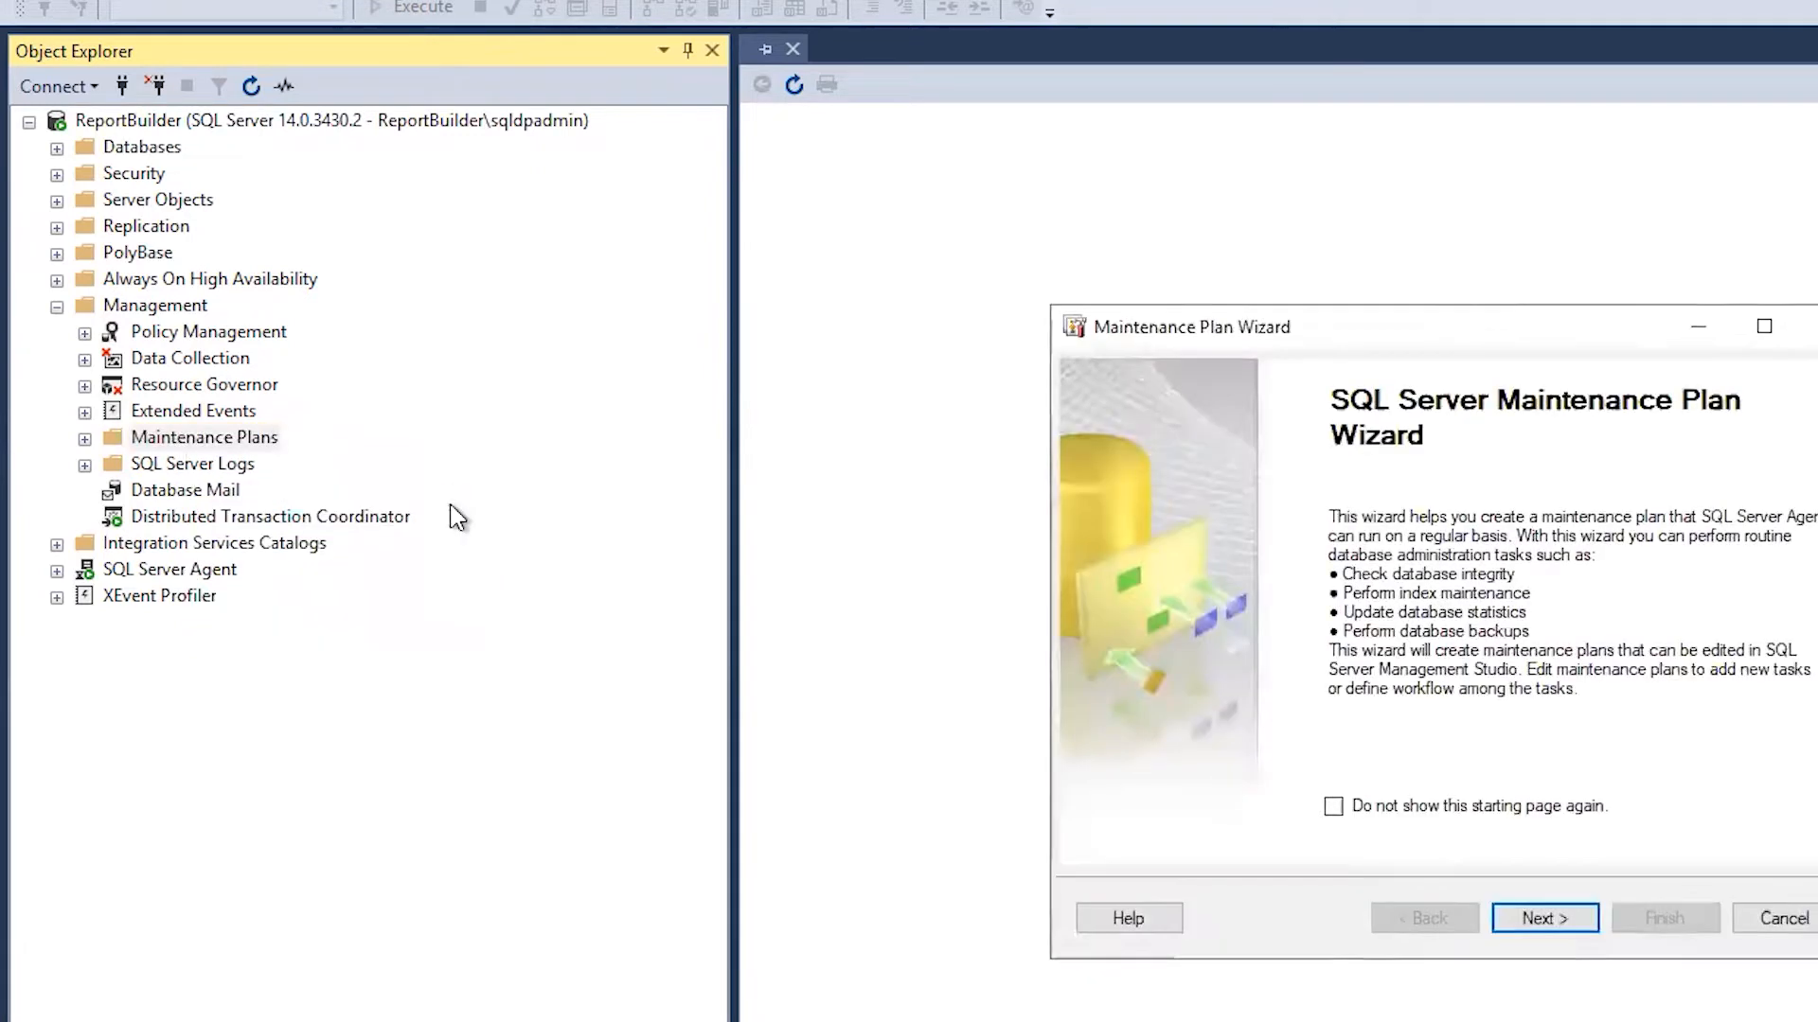
# Pass the welcome page and enter MaintenancePlanFullBackup as the plan name.
pyautogui.click(1543, 918)
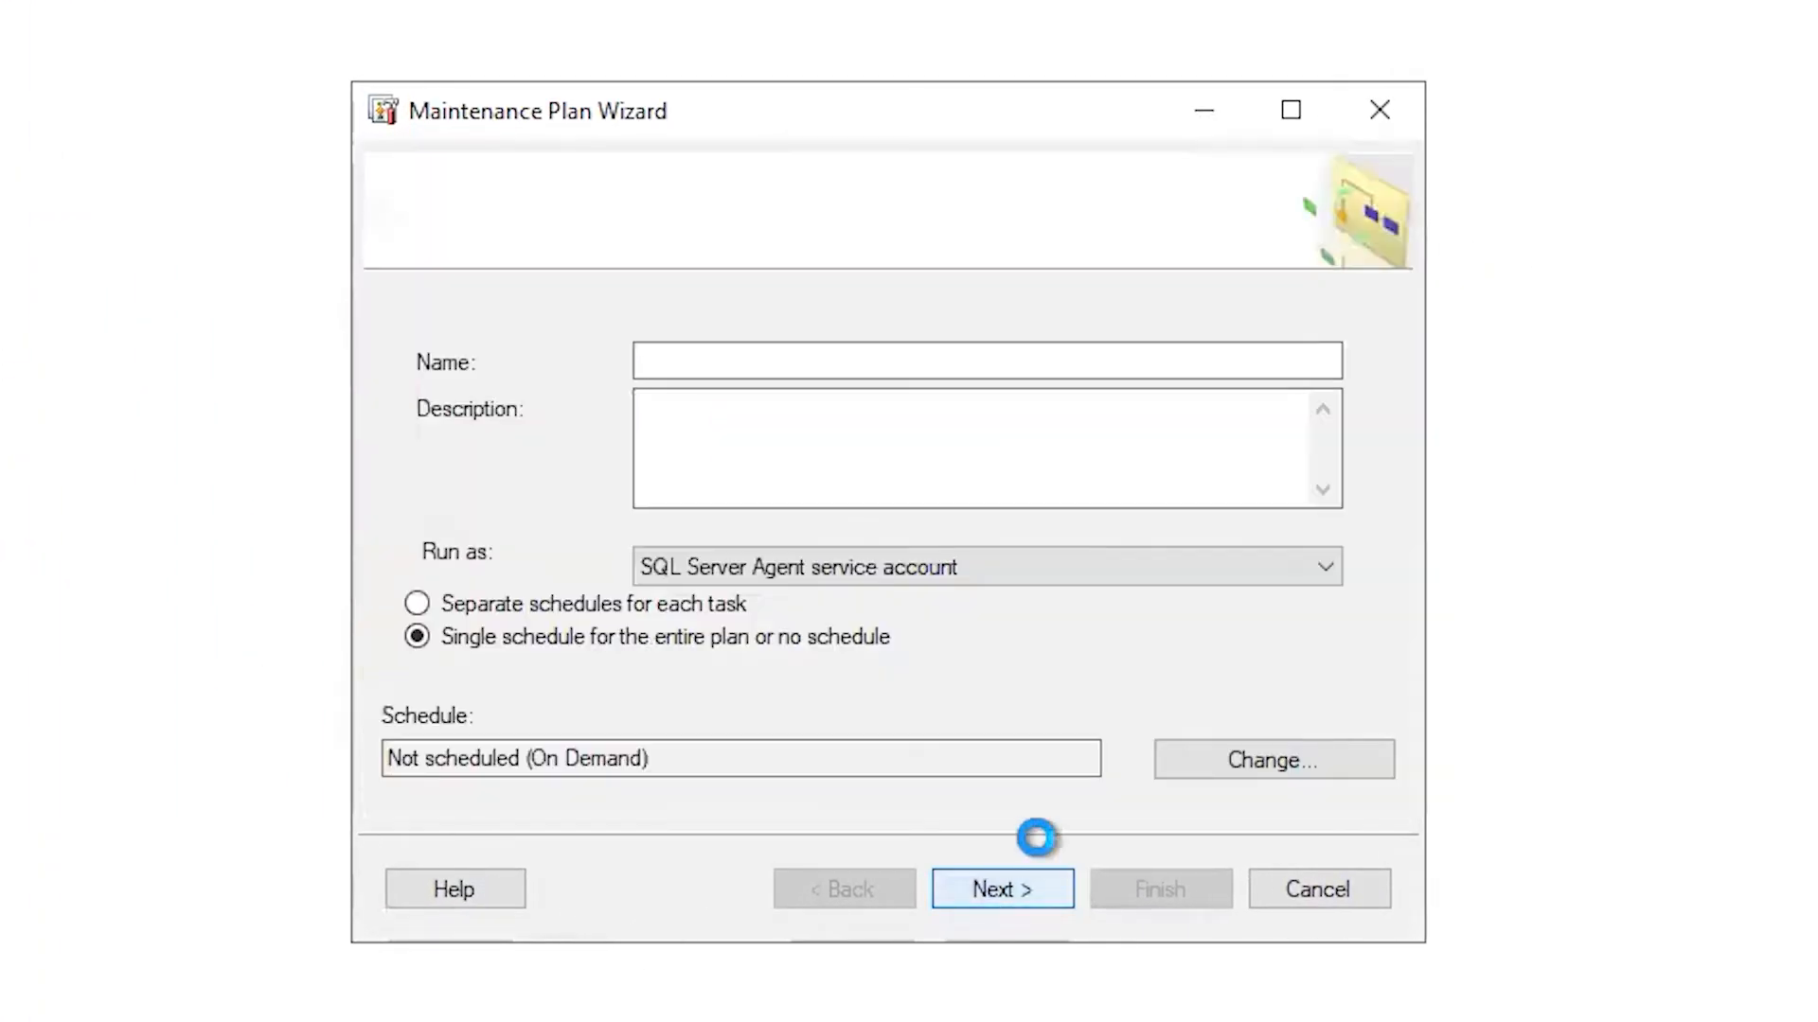
pyautogui.write('MaintenancePlan')
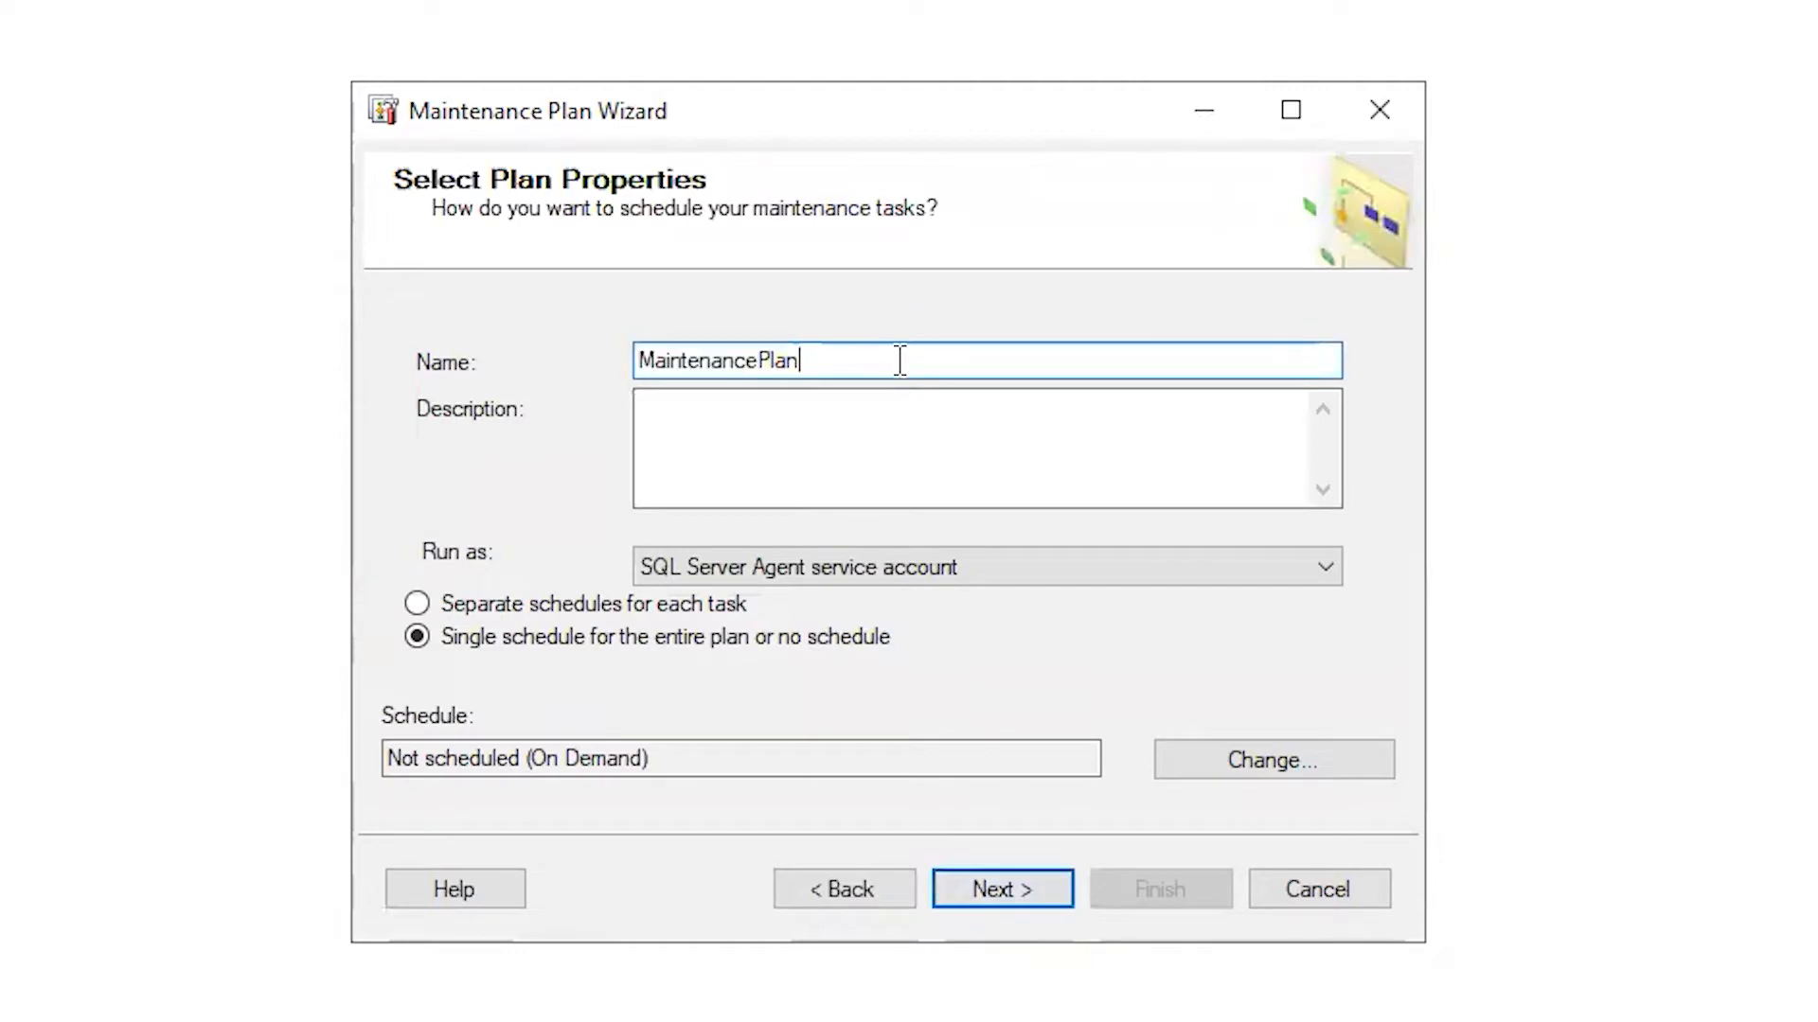
pyautogui.write('FullBacku')
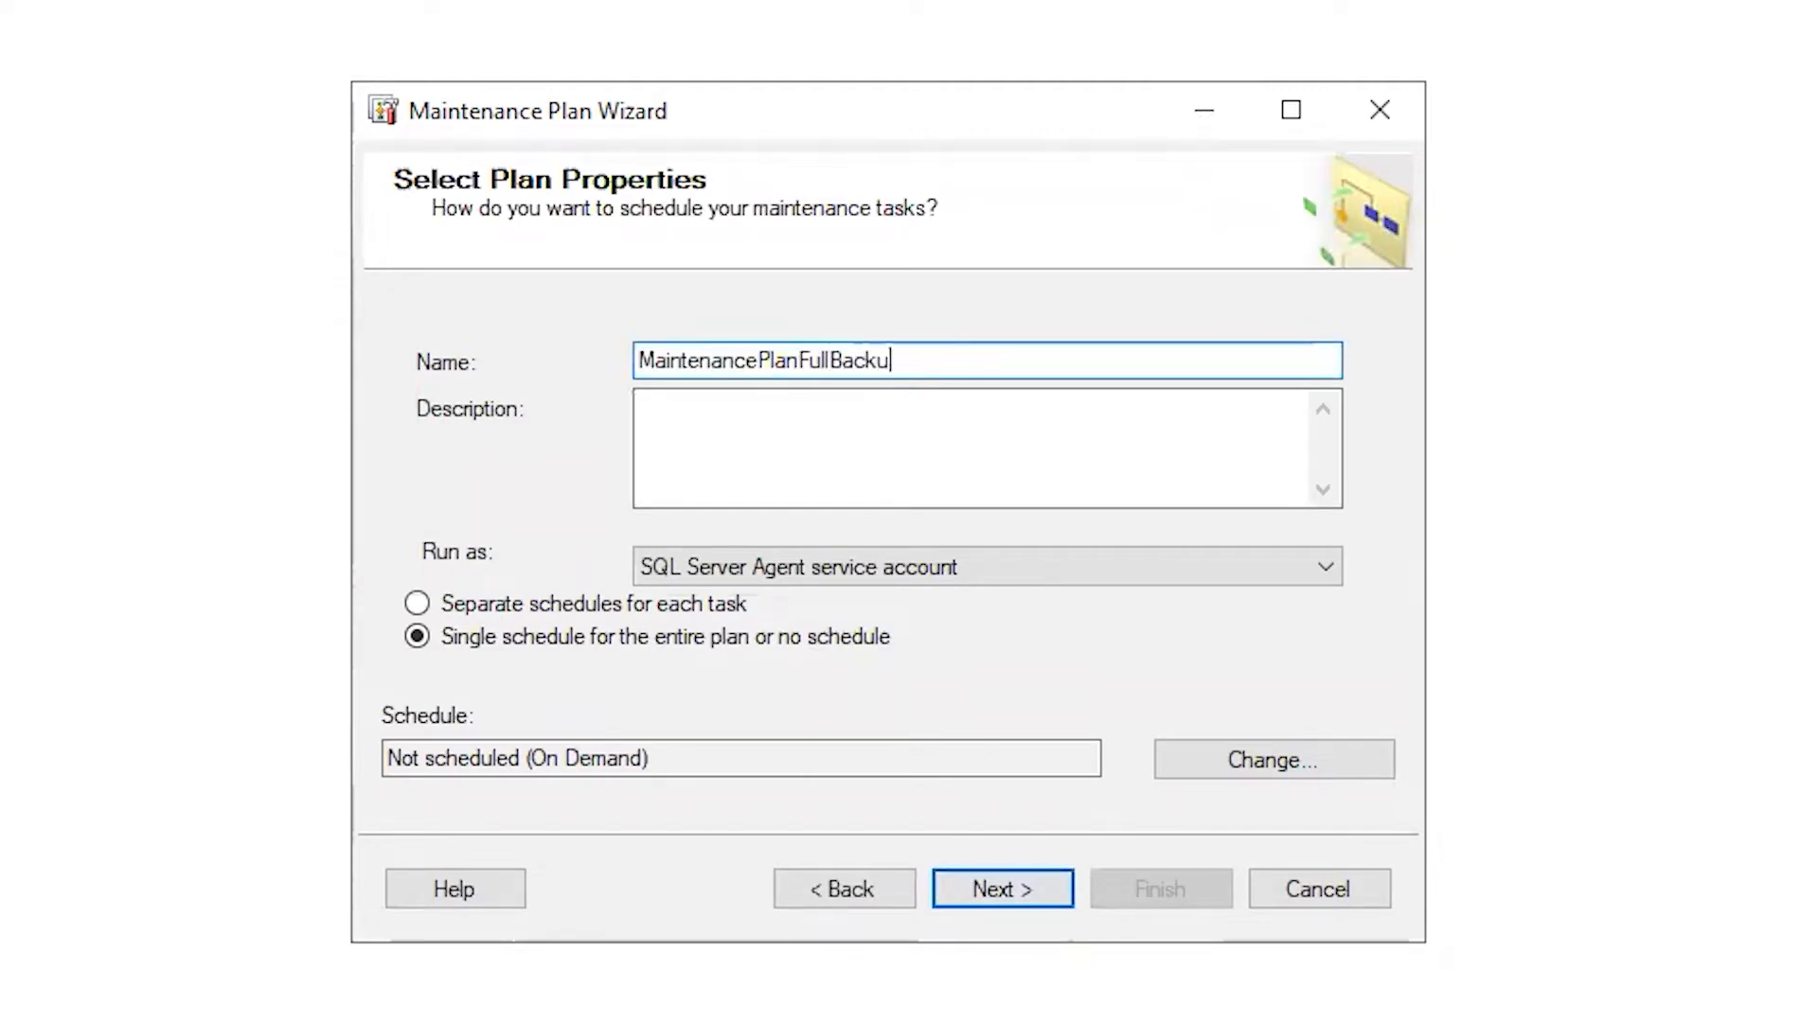
pyautogui.write('p')
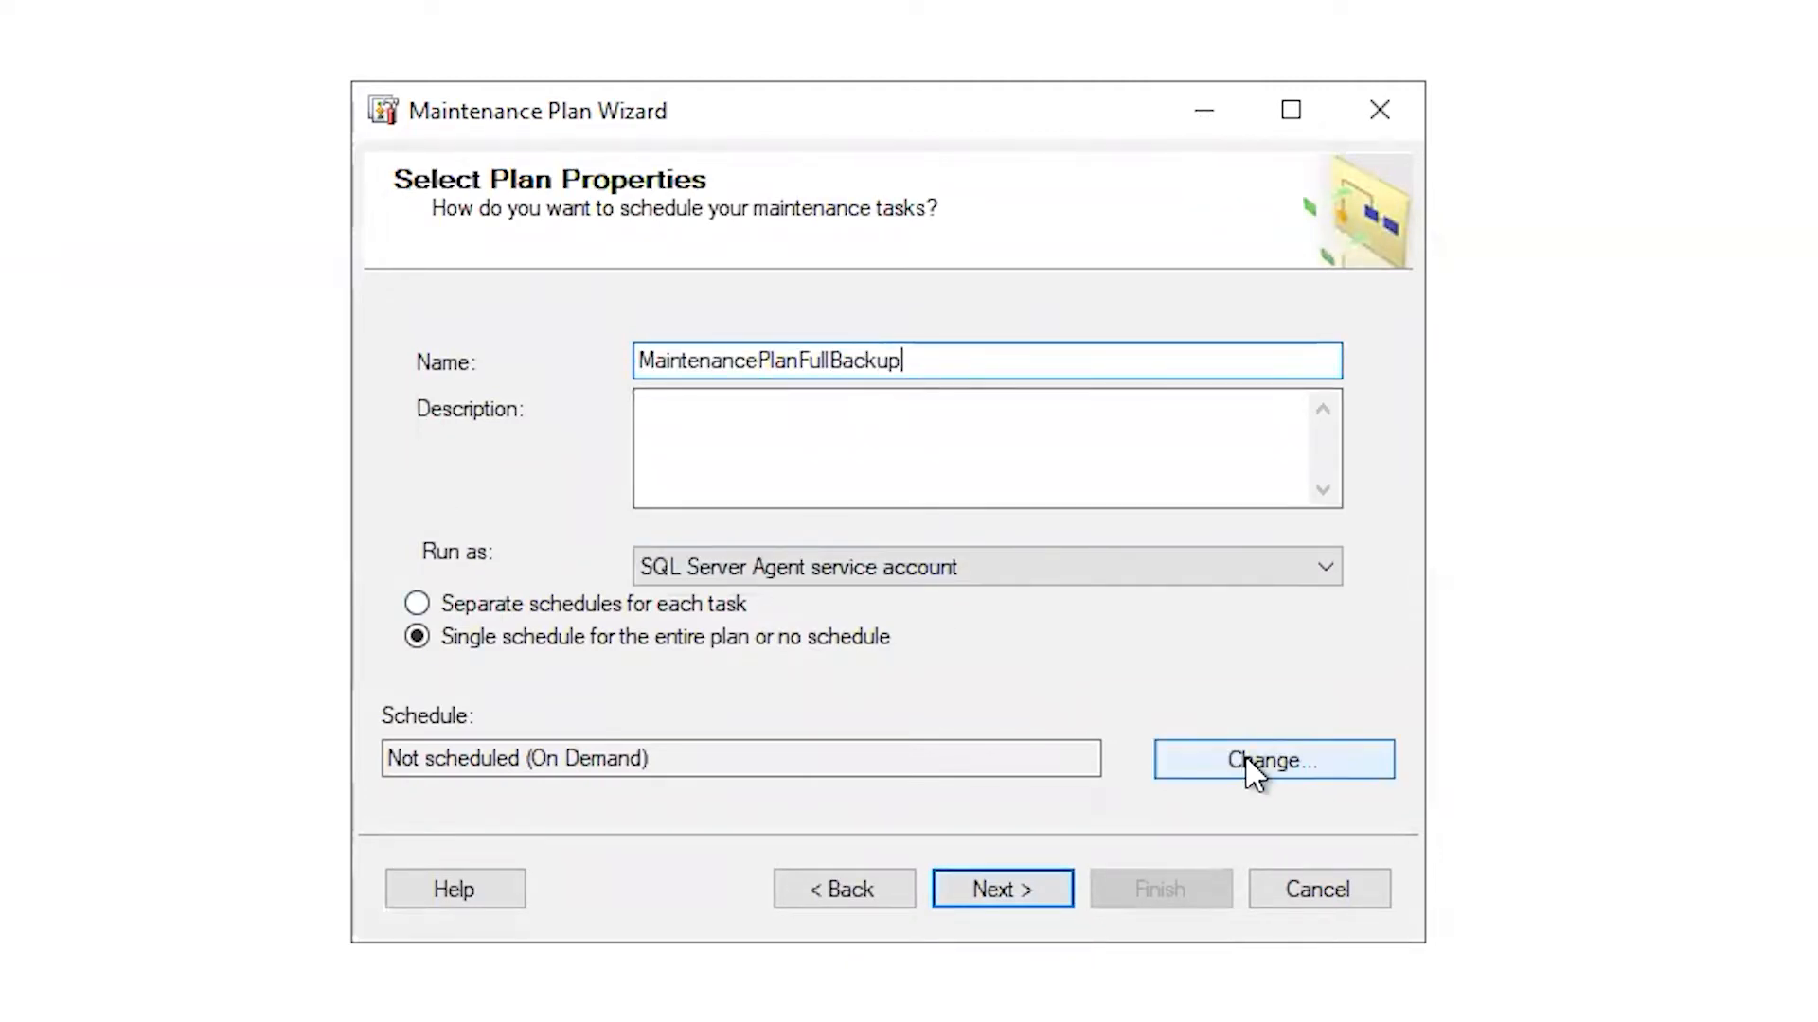
# Give the plan a Daily job schedule at 12:00:00 AM, starting 6/20/2022.
pyautogui.click(1272, 761)
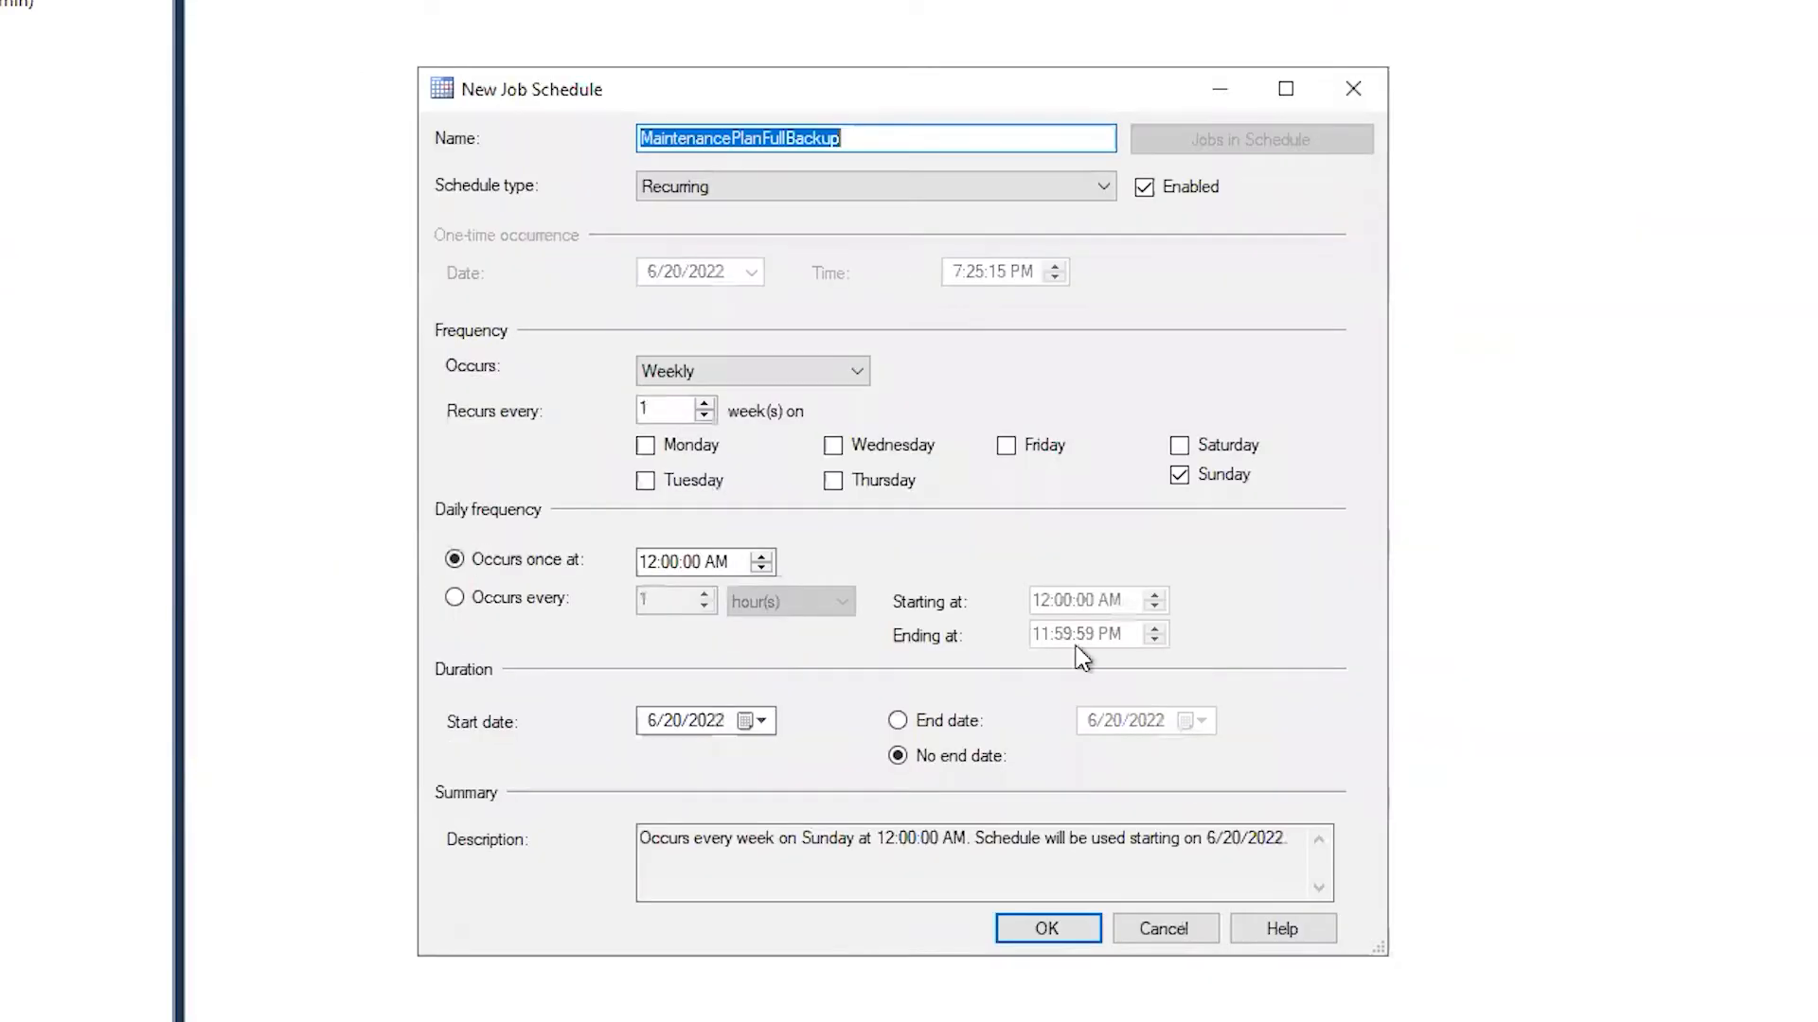
pyautogui.click(858, 371)
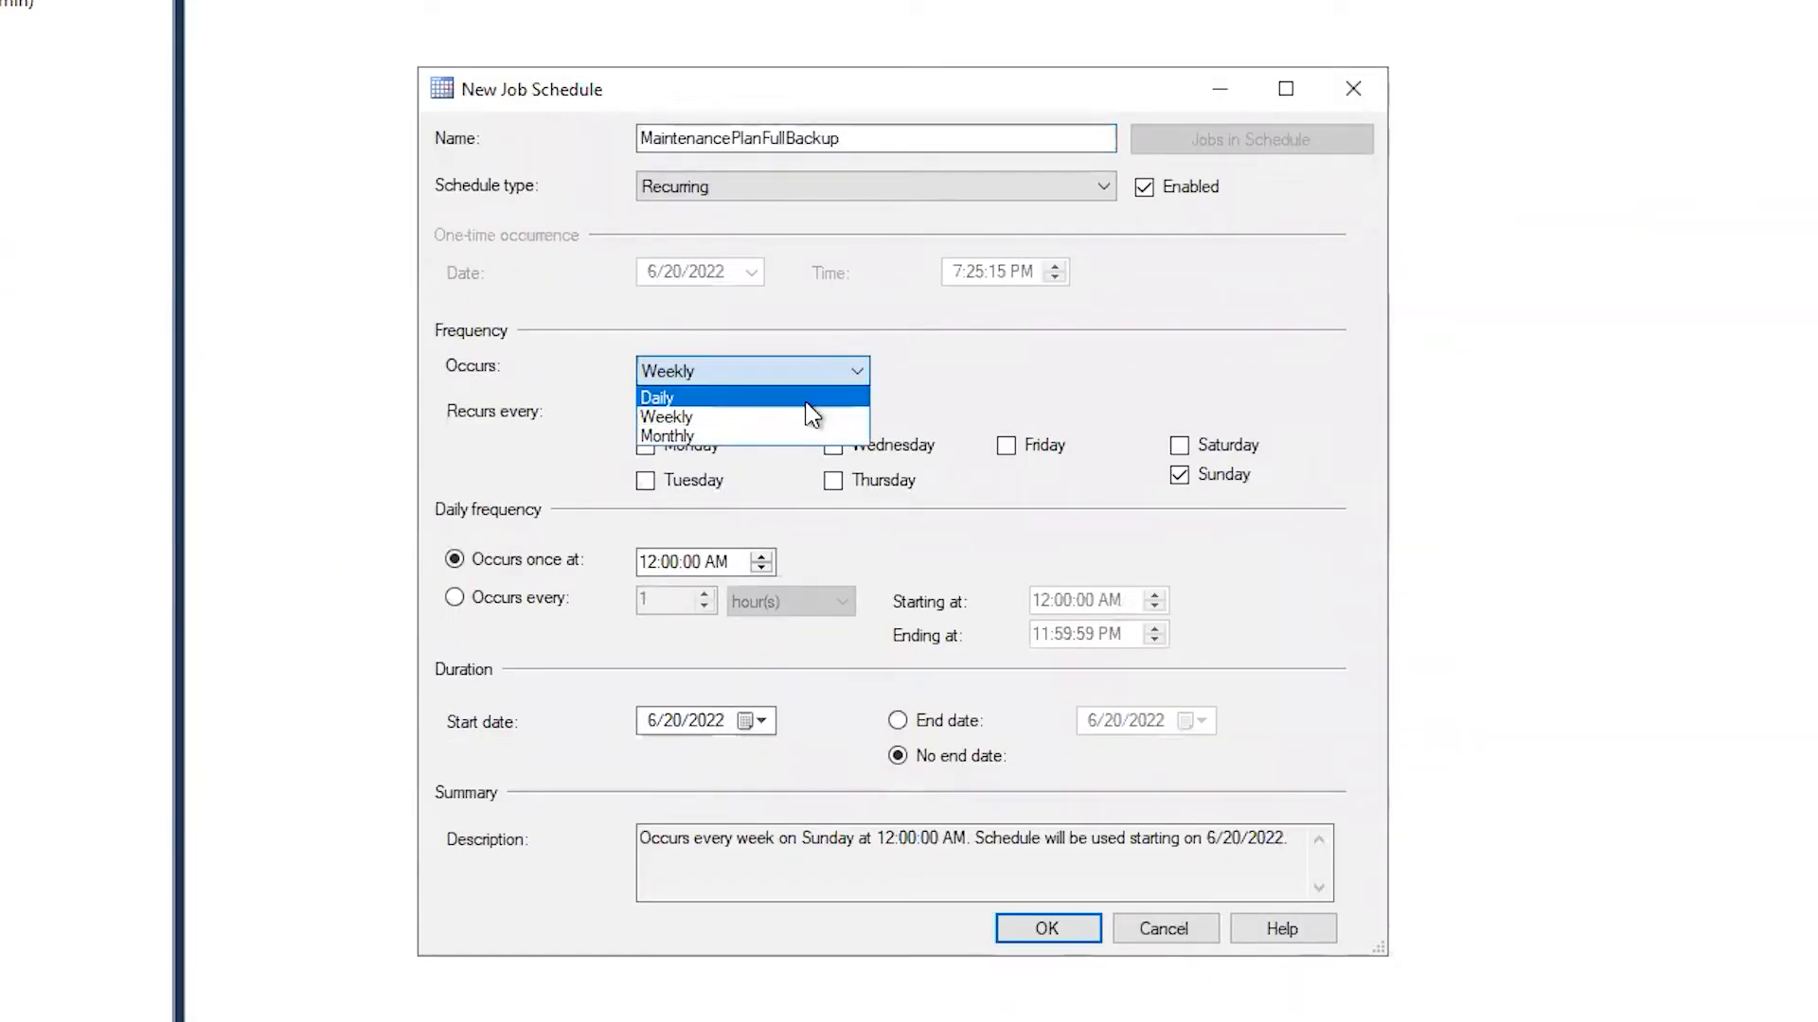
pyautogui.click(657, 396)
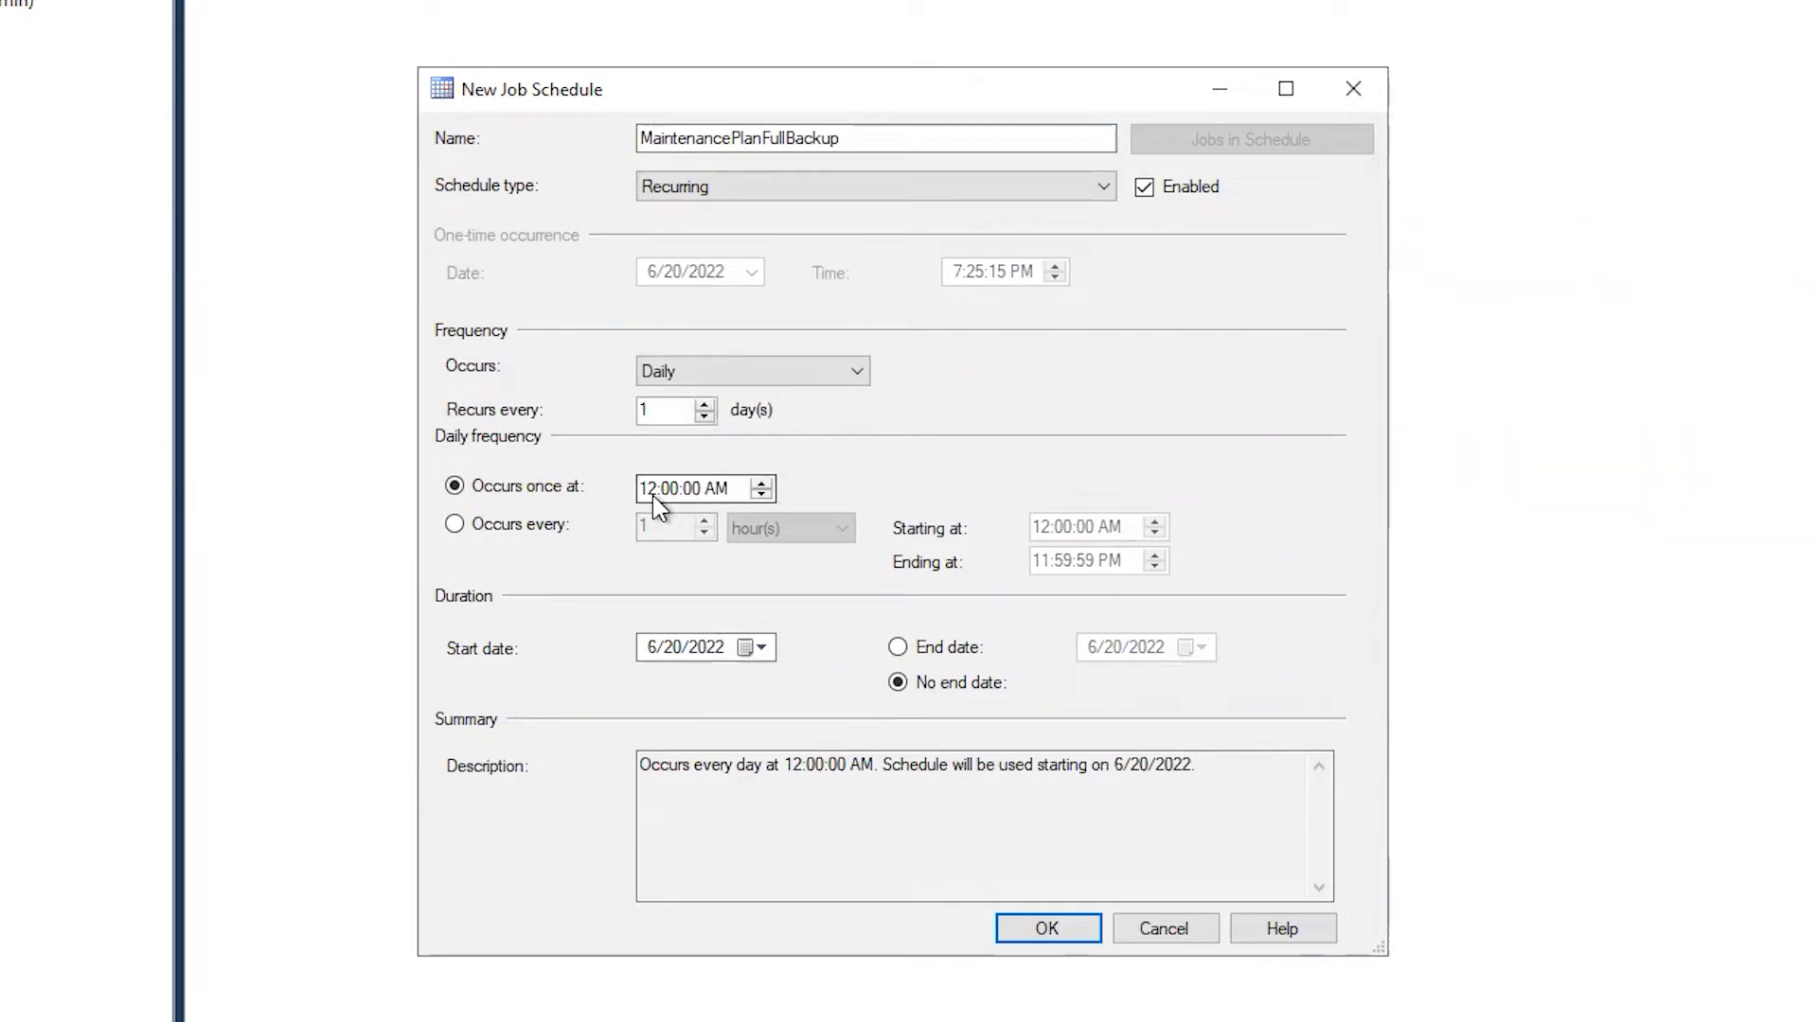
pyautogui.moveTo(720, 537)
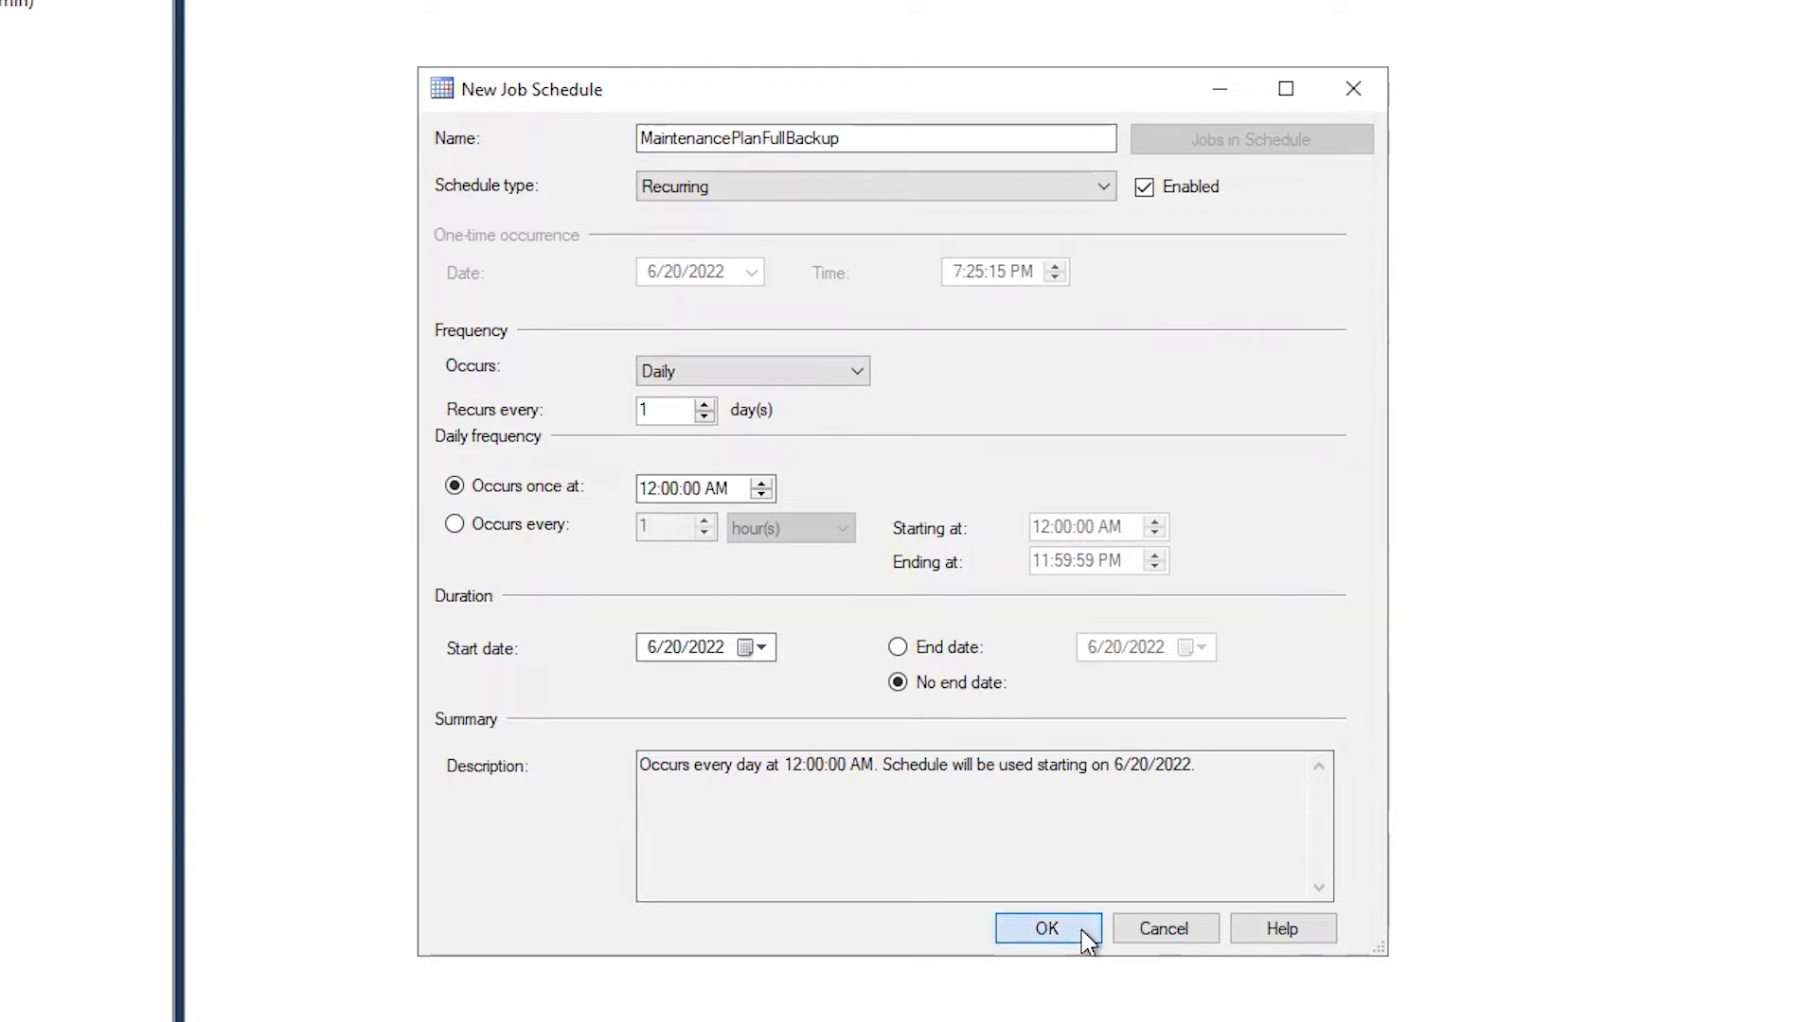
pyautogui.click(1045, 928)
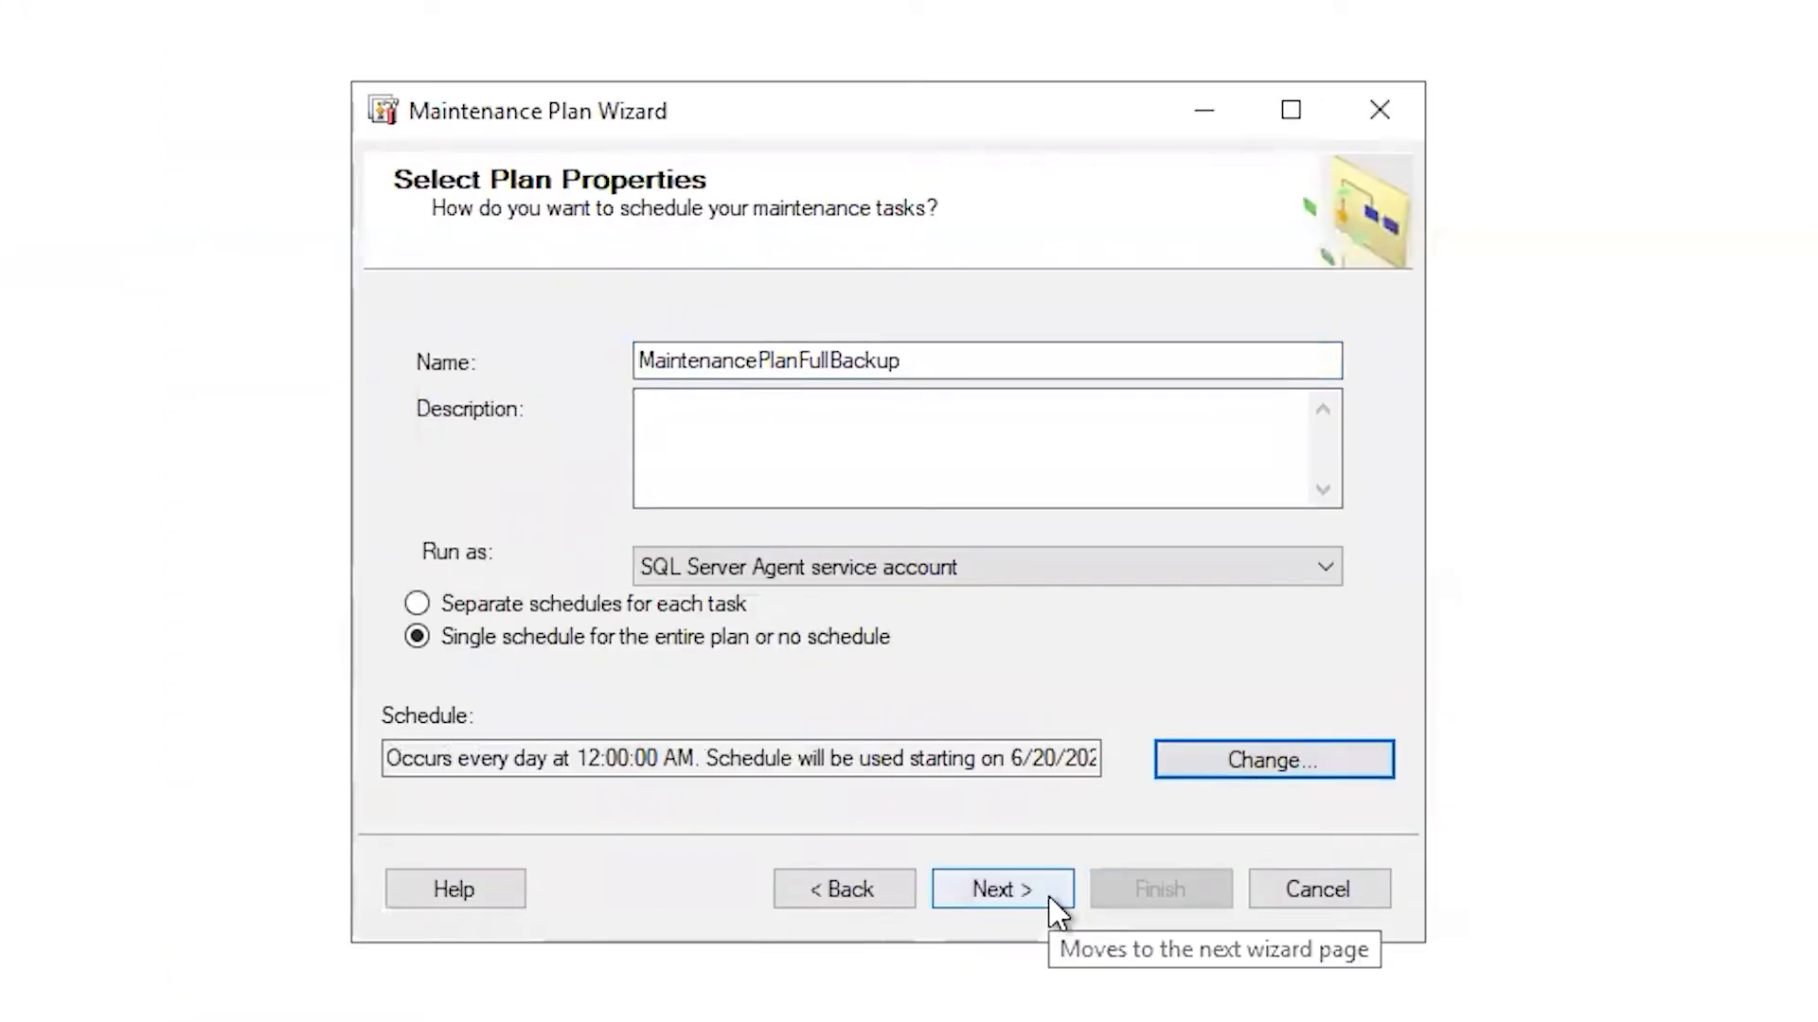
# Select Back Up Database (Full) as the sole task and reach its settings page.
pyautogui.click(1001, 889)
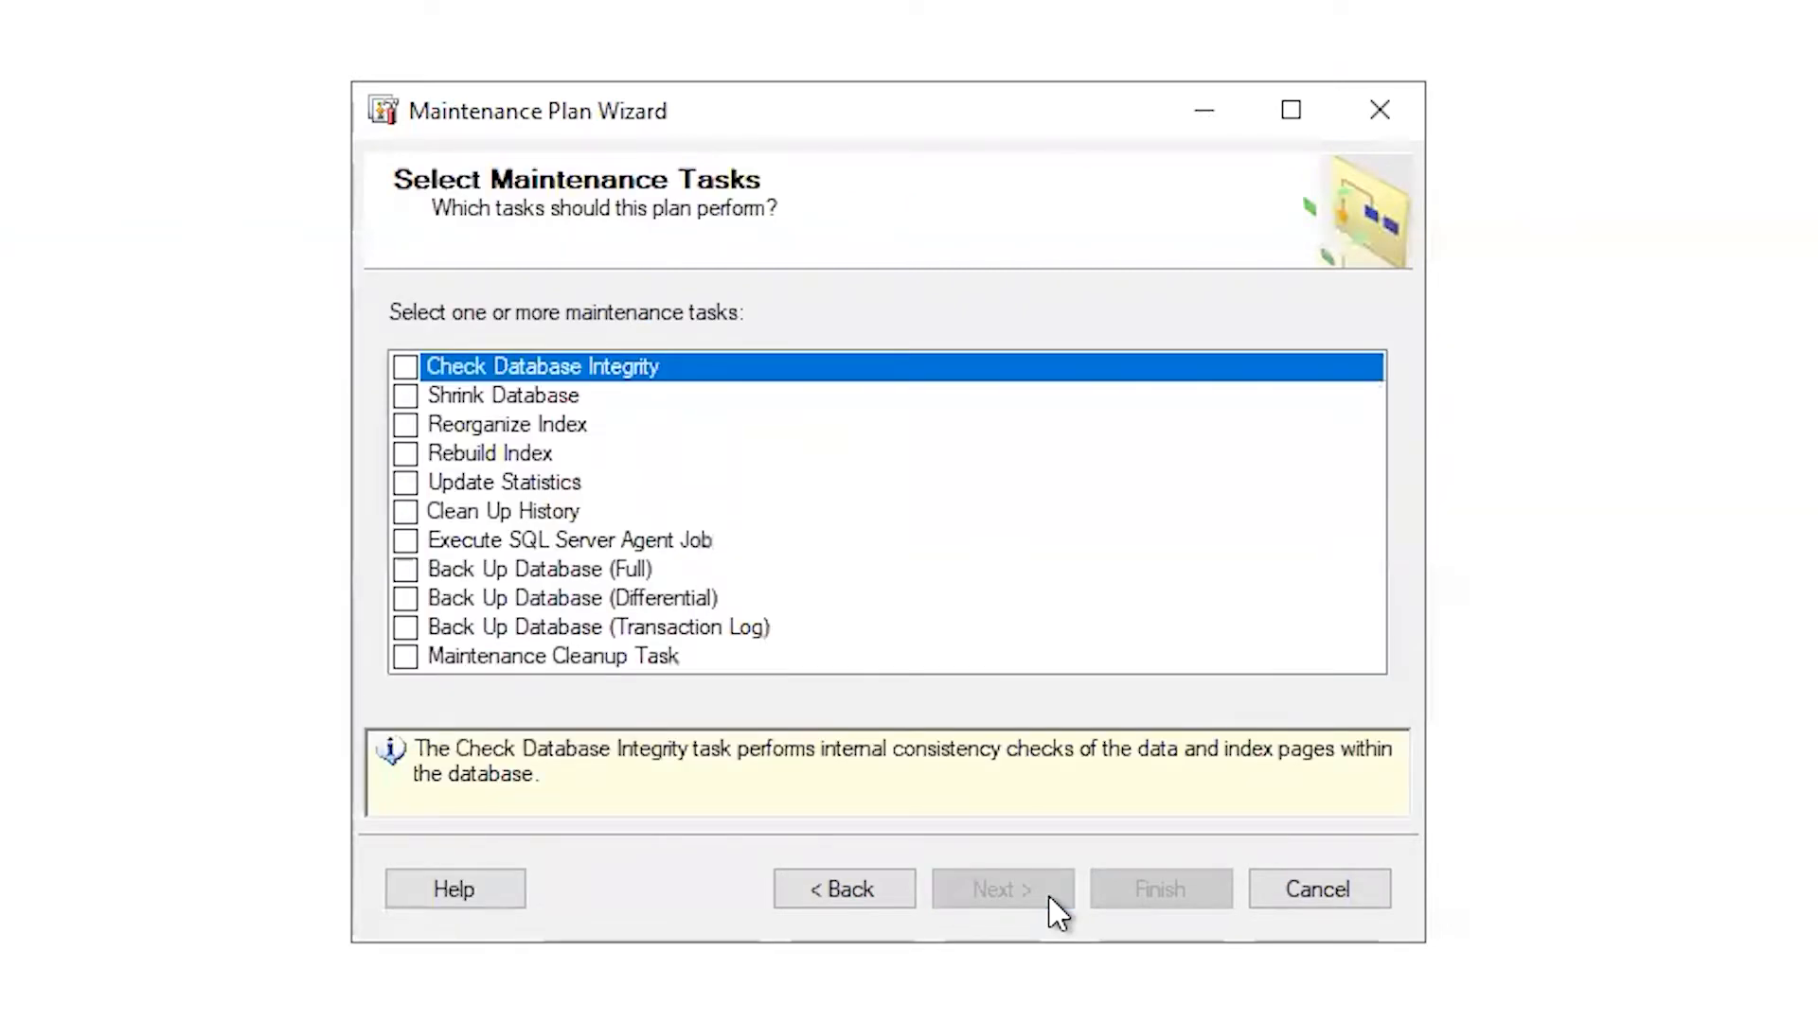
pyautogui.click(407, 569)
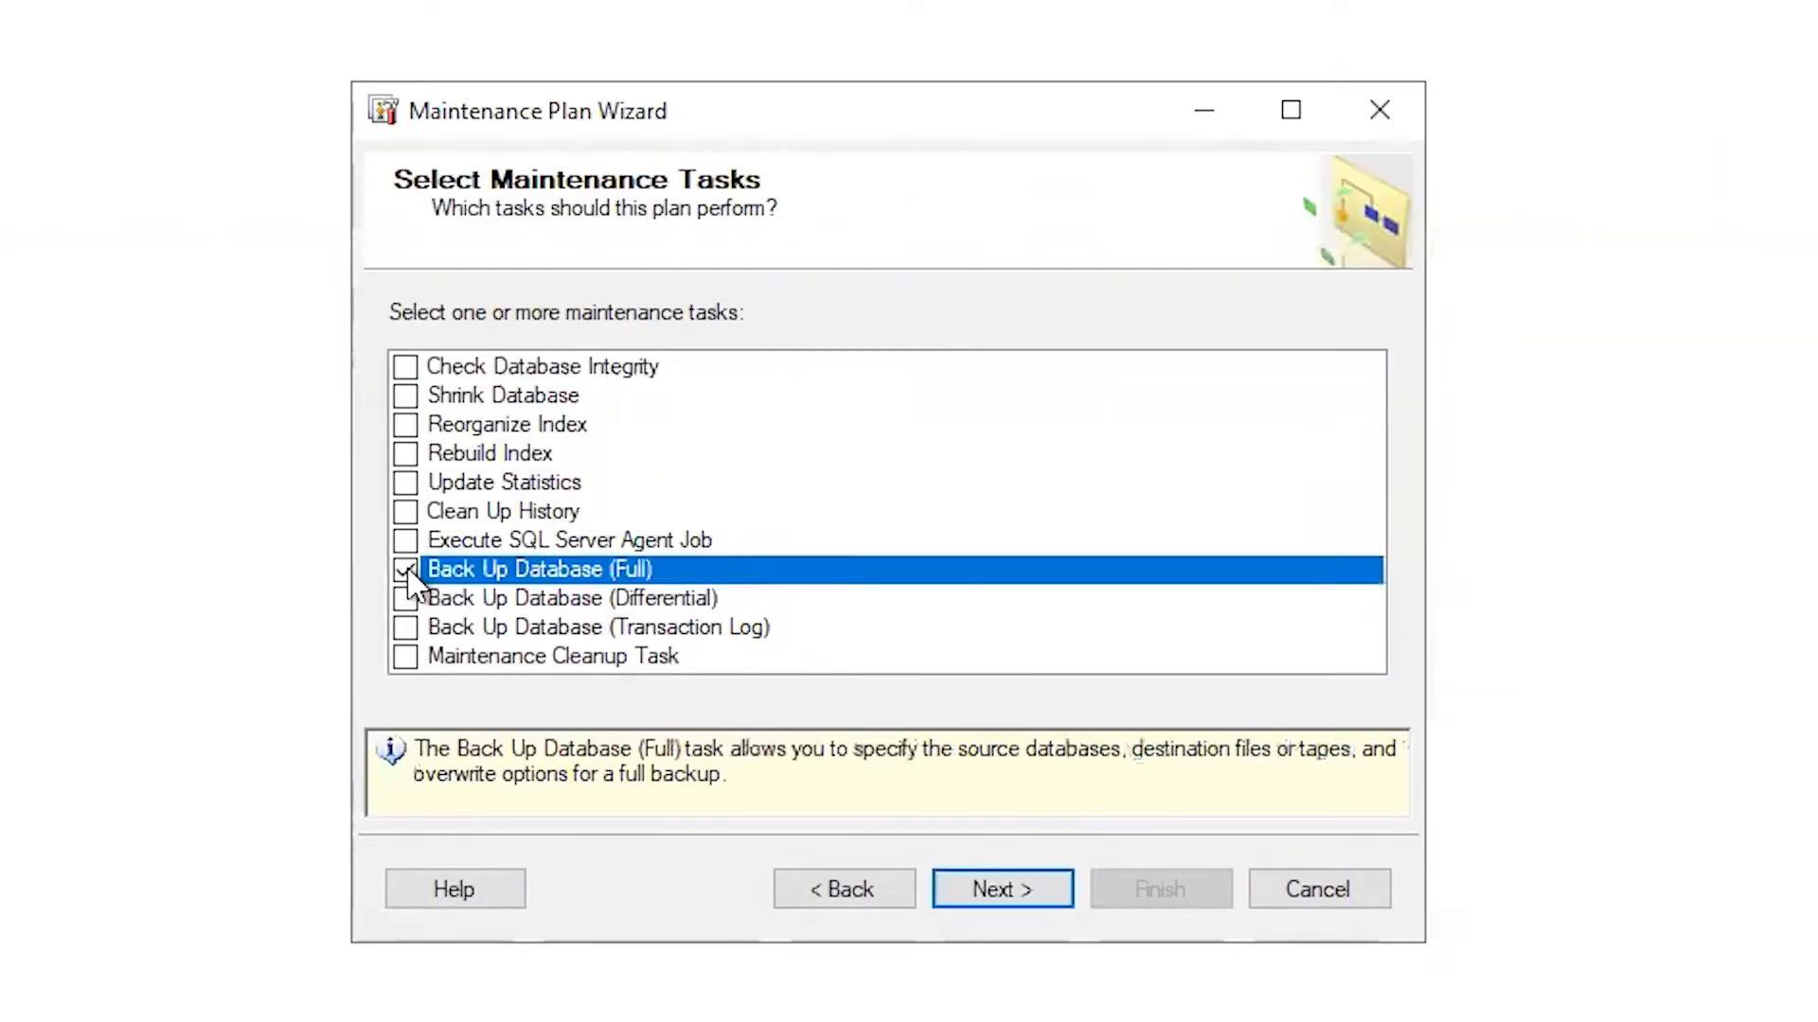
pyautogui.click(404, 569)
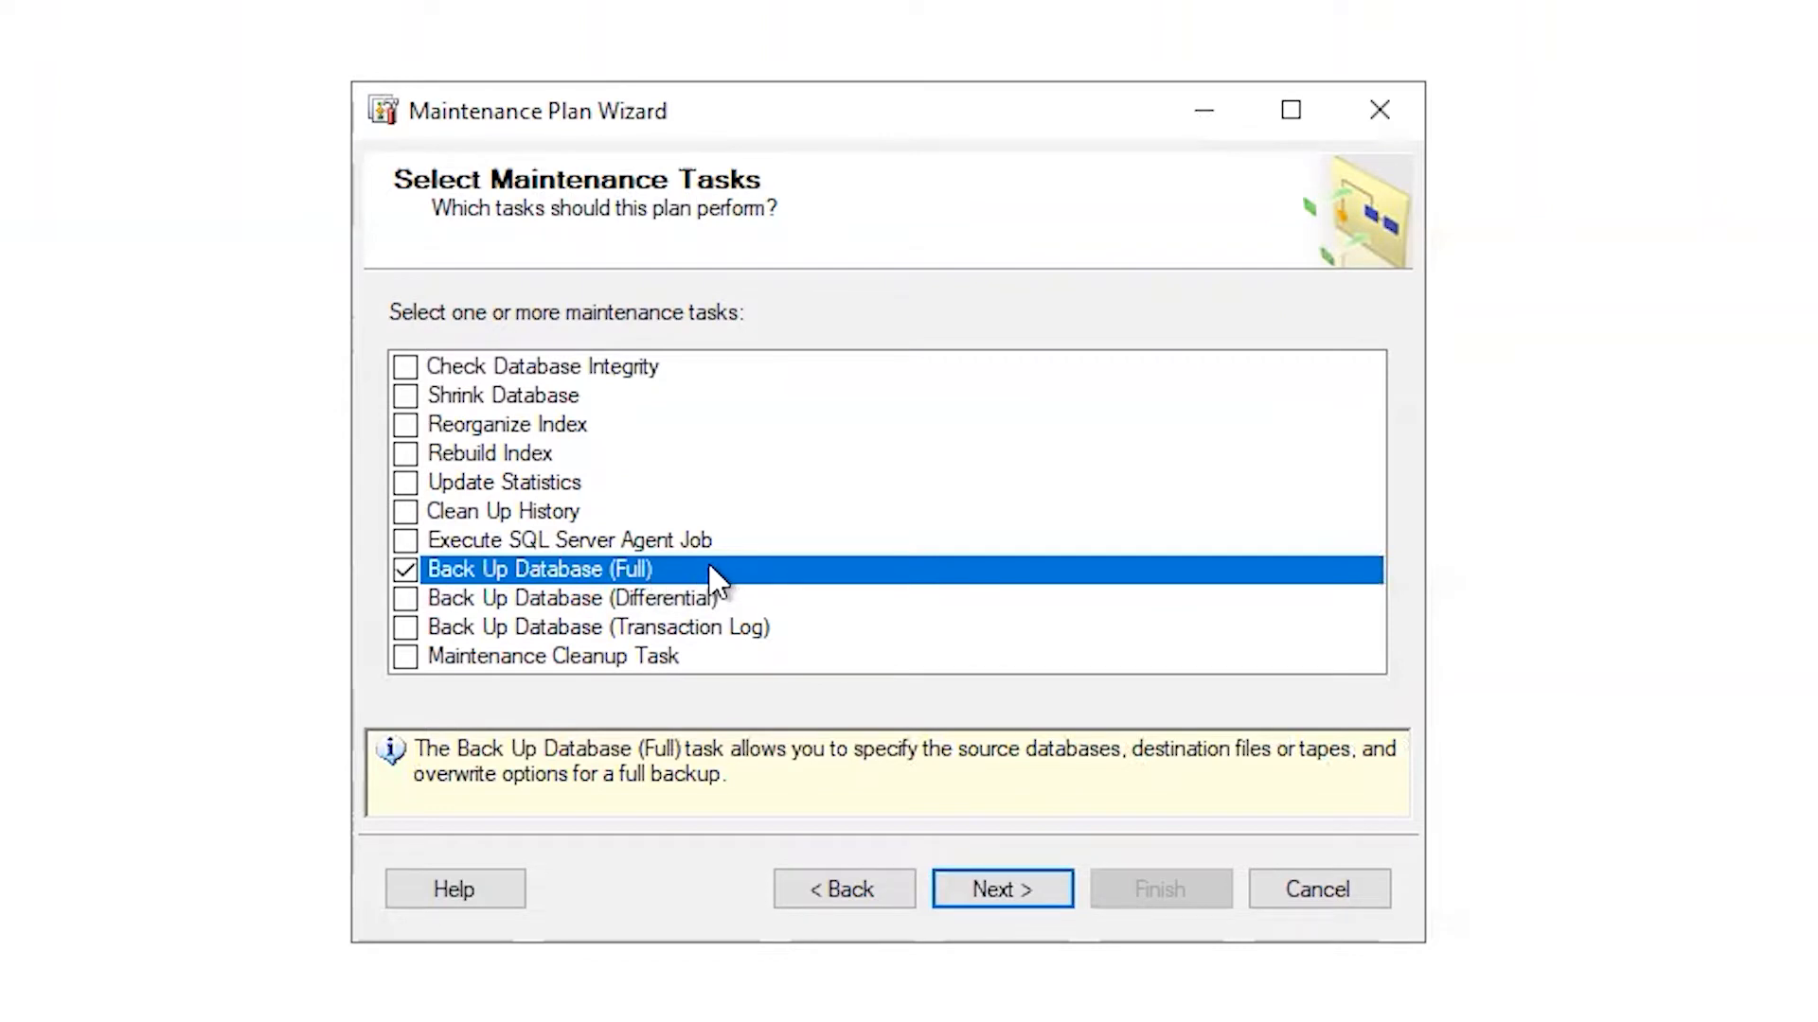
pyautogui.click(1002, 889)
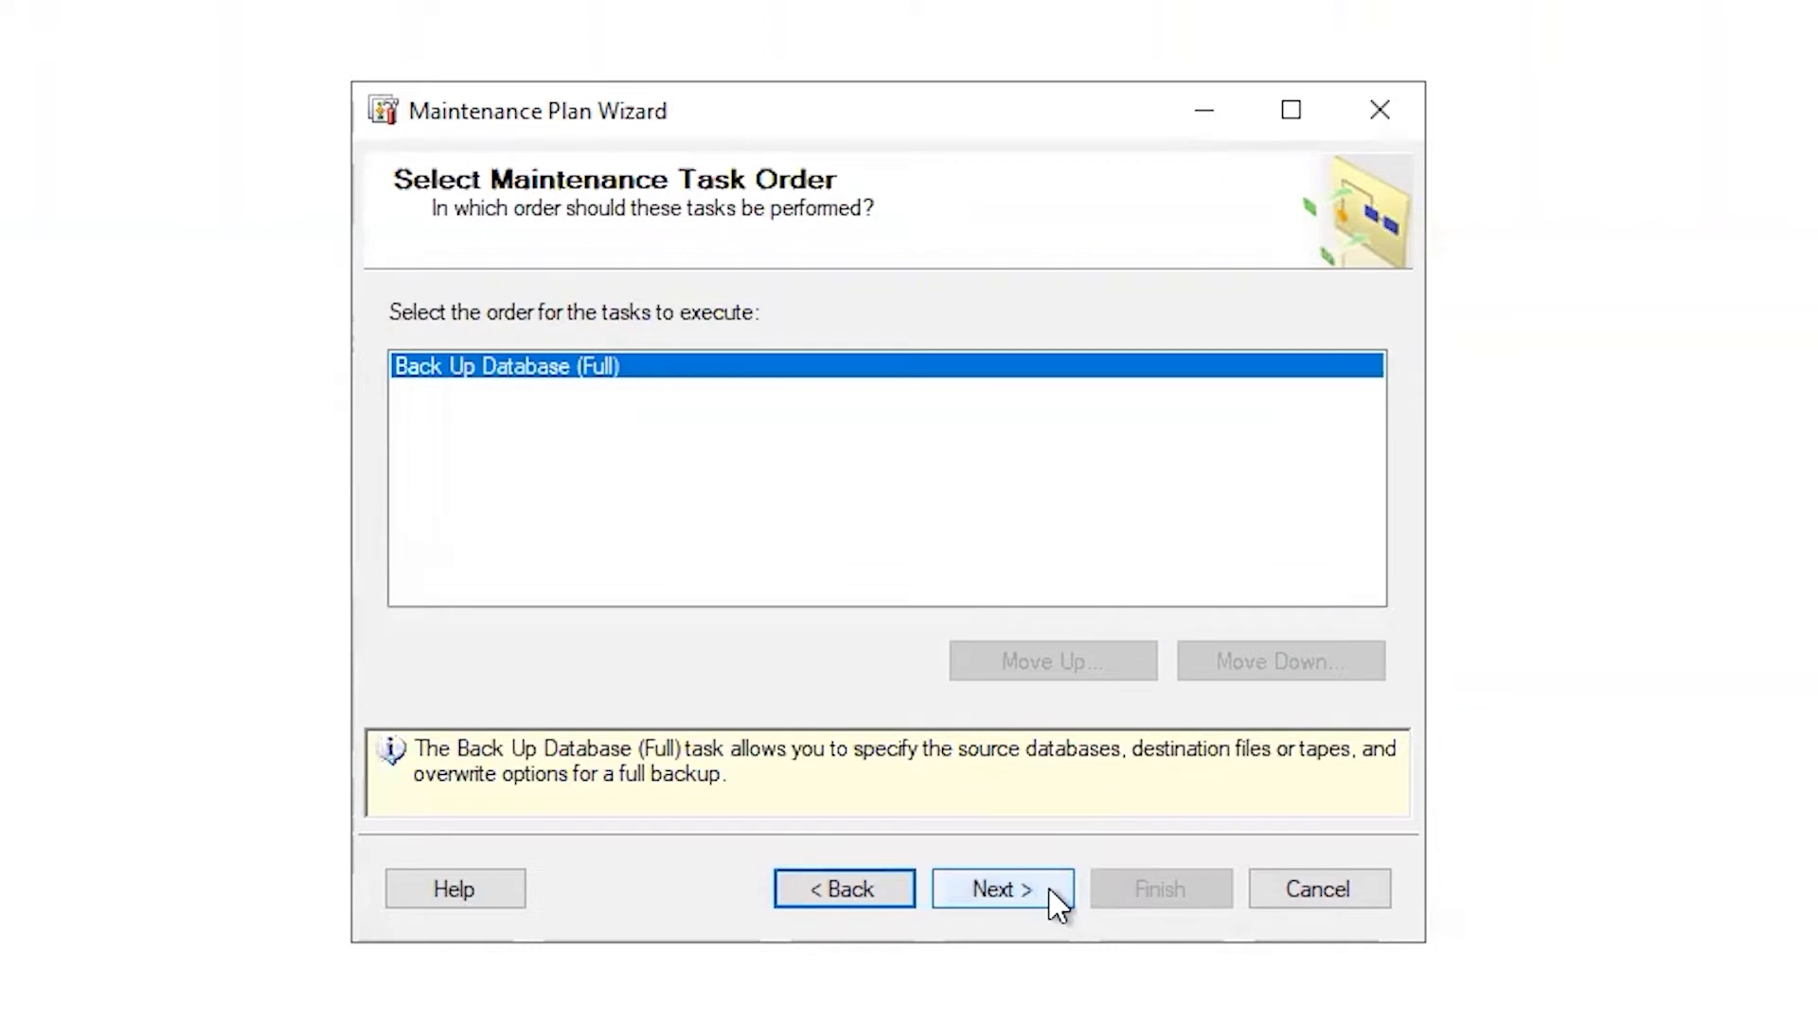
pyautogui.click(1000, 889)
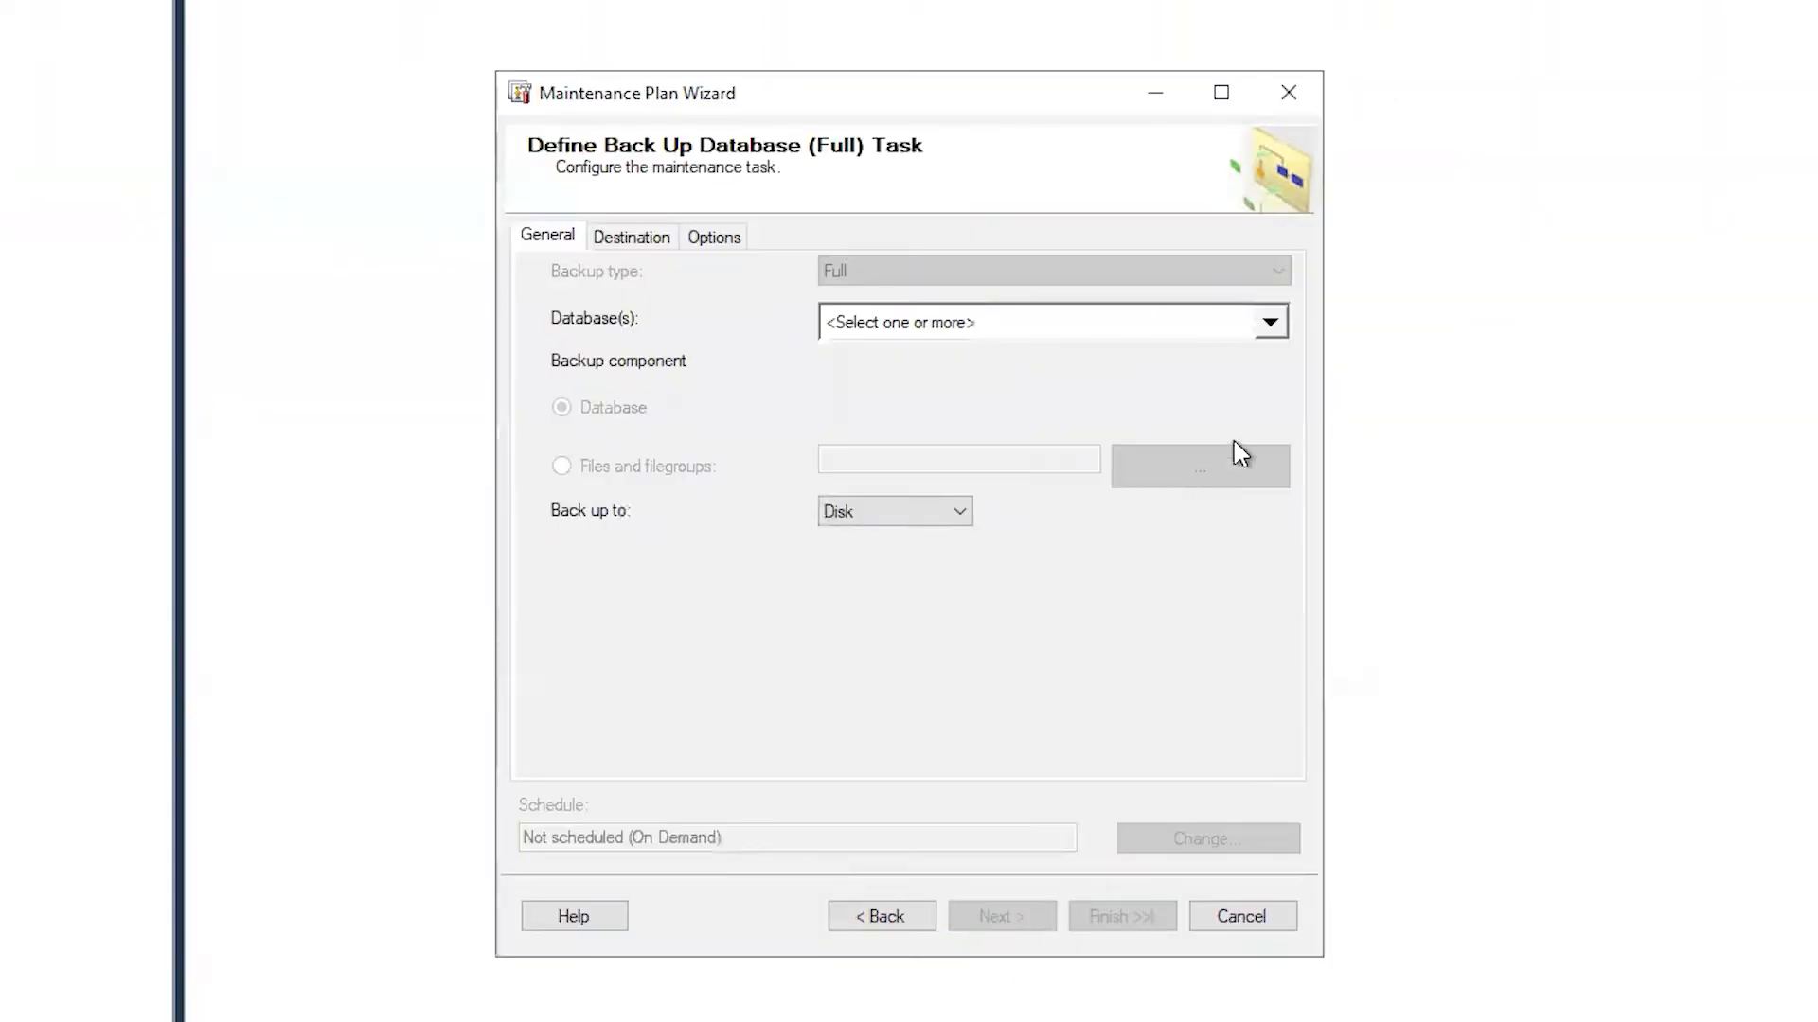
# Set the full backup task's databases to All databases and show its Destination settings.
pyautogui.click(1269, 322)
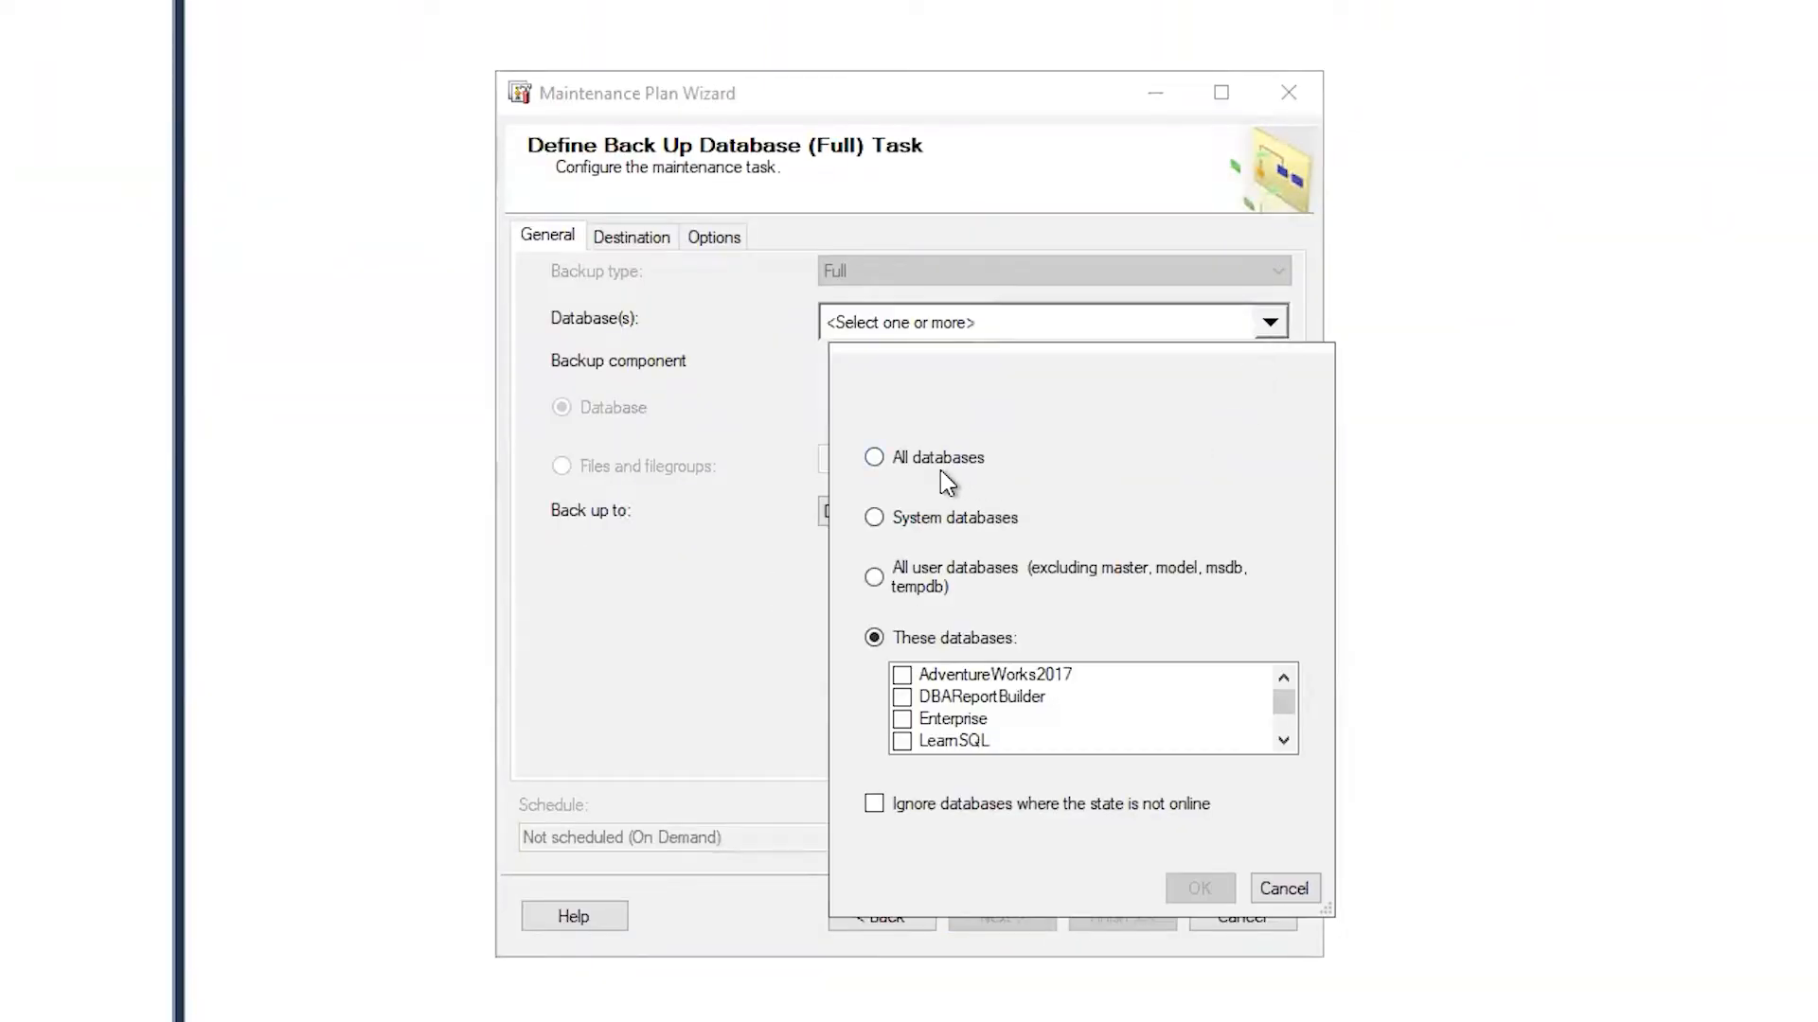
pyautogui.moveTo(943, 492)
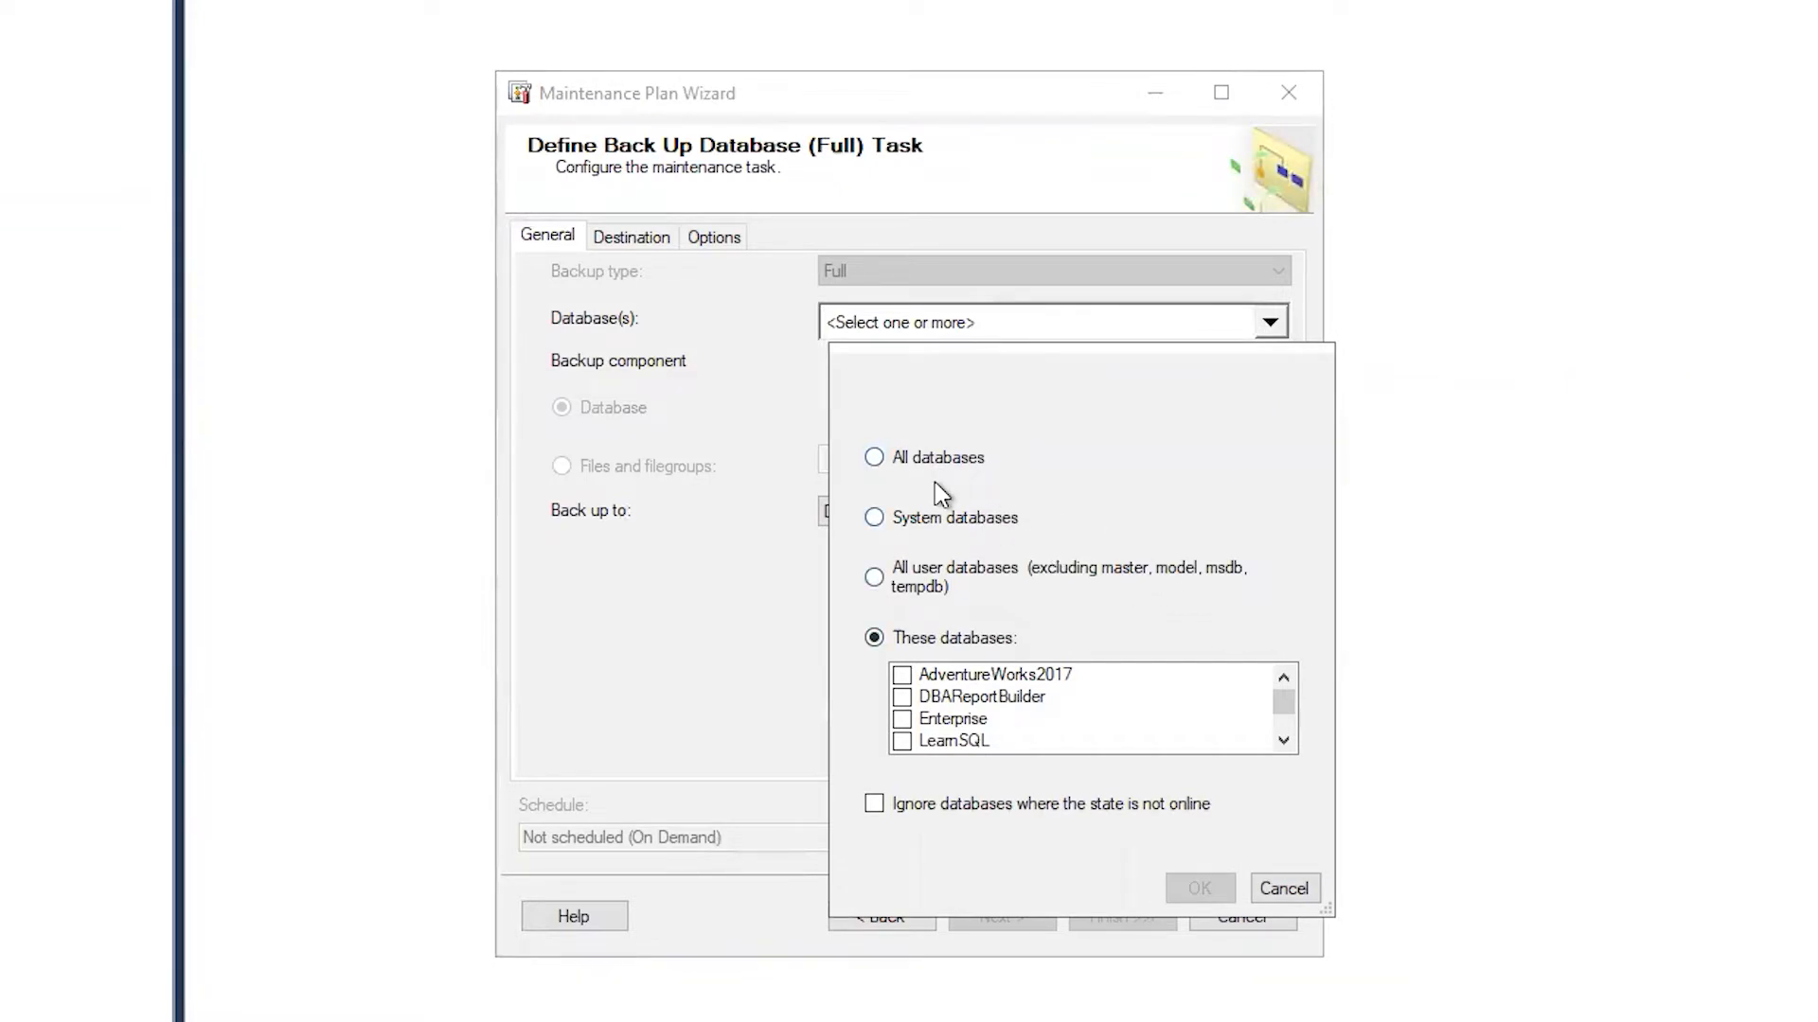
pyautogui.moveTo(953, 475)
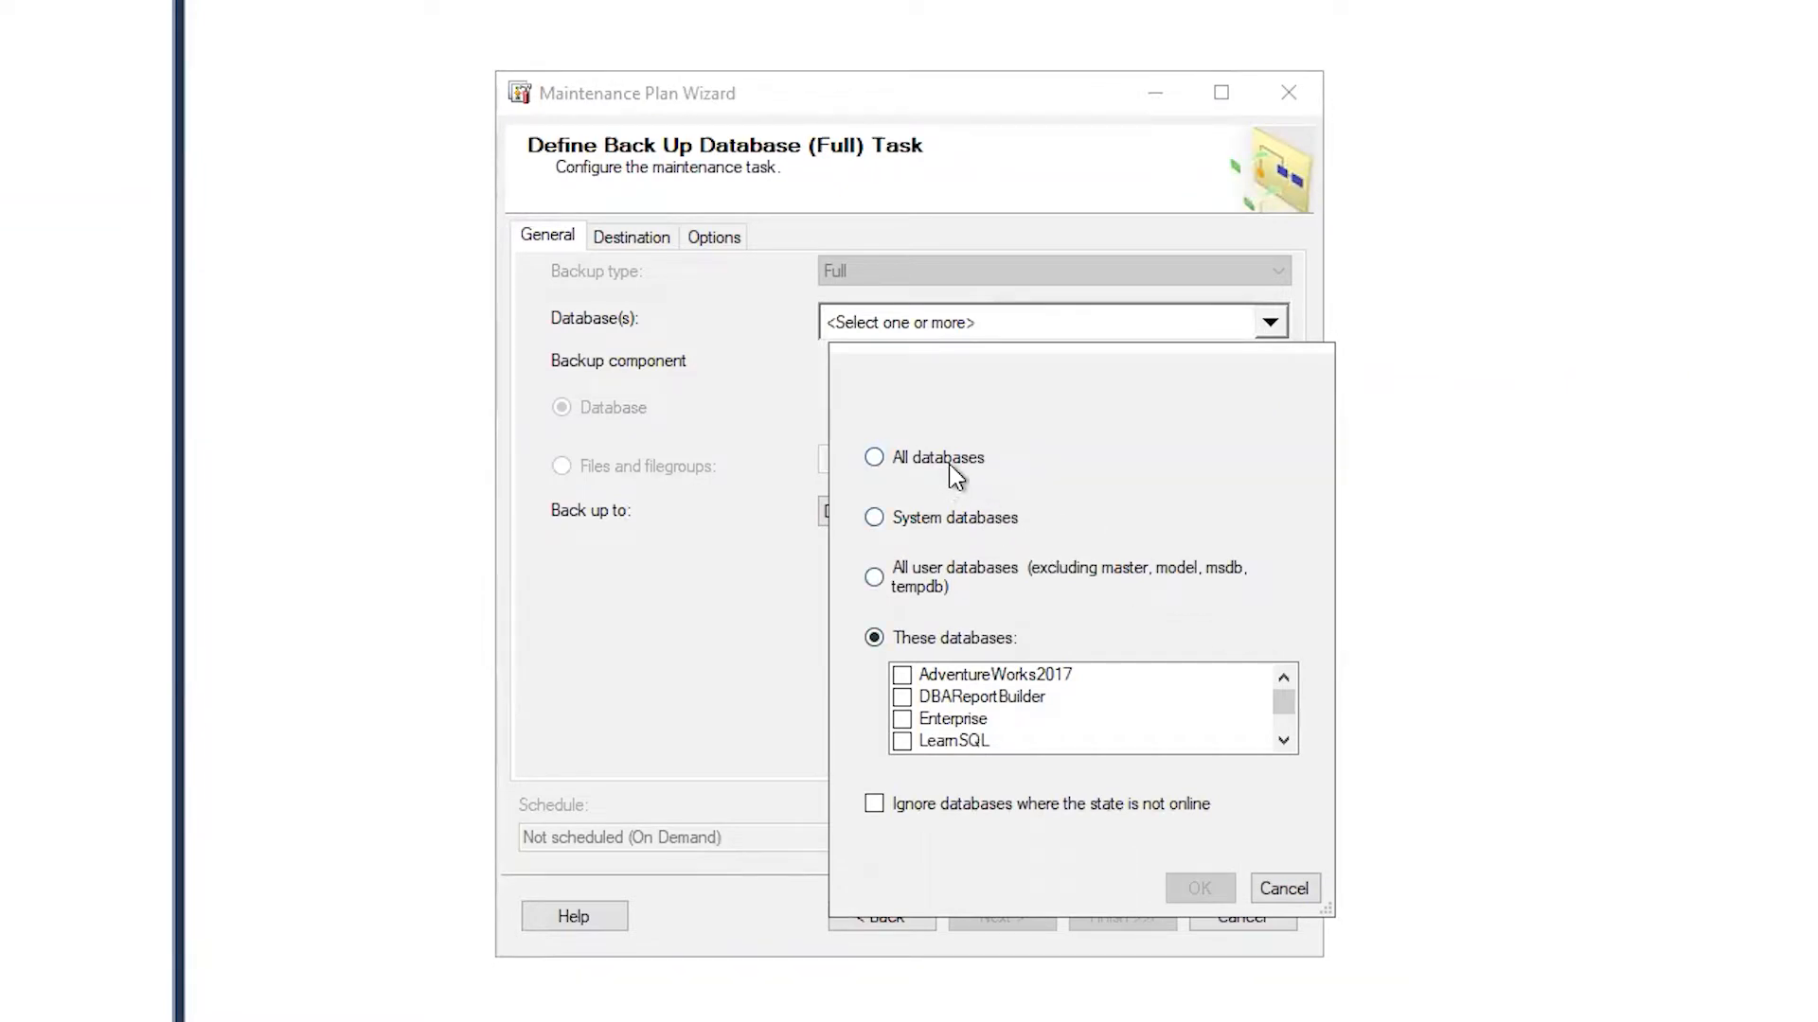
pyautogui.click(874, 456)
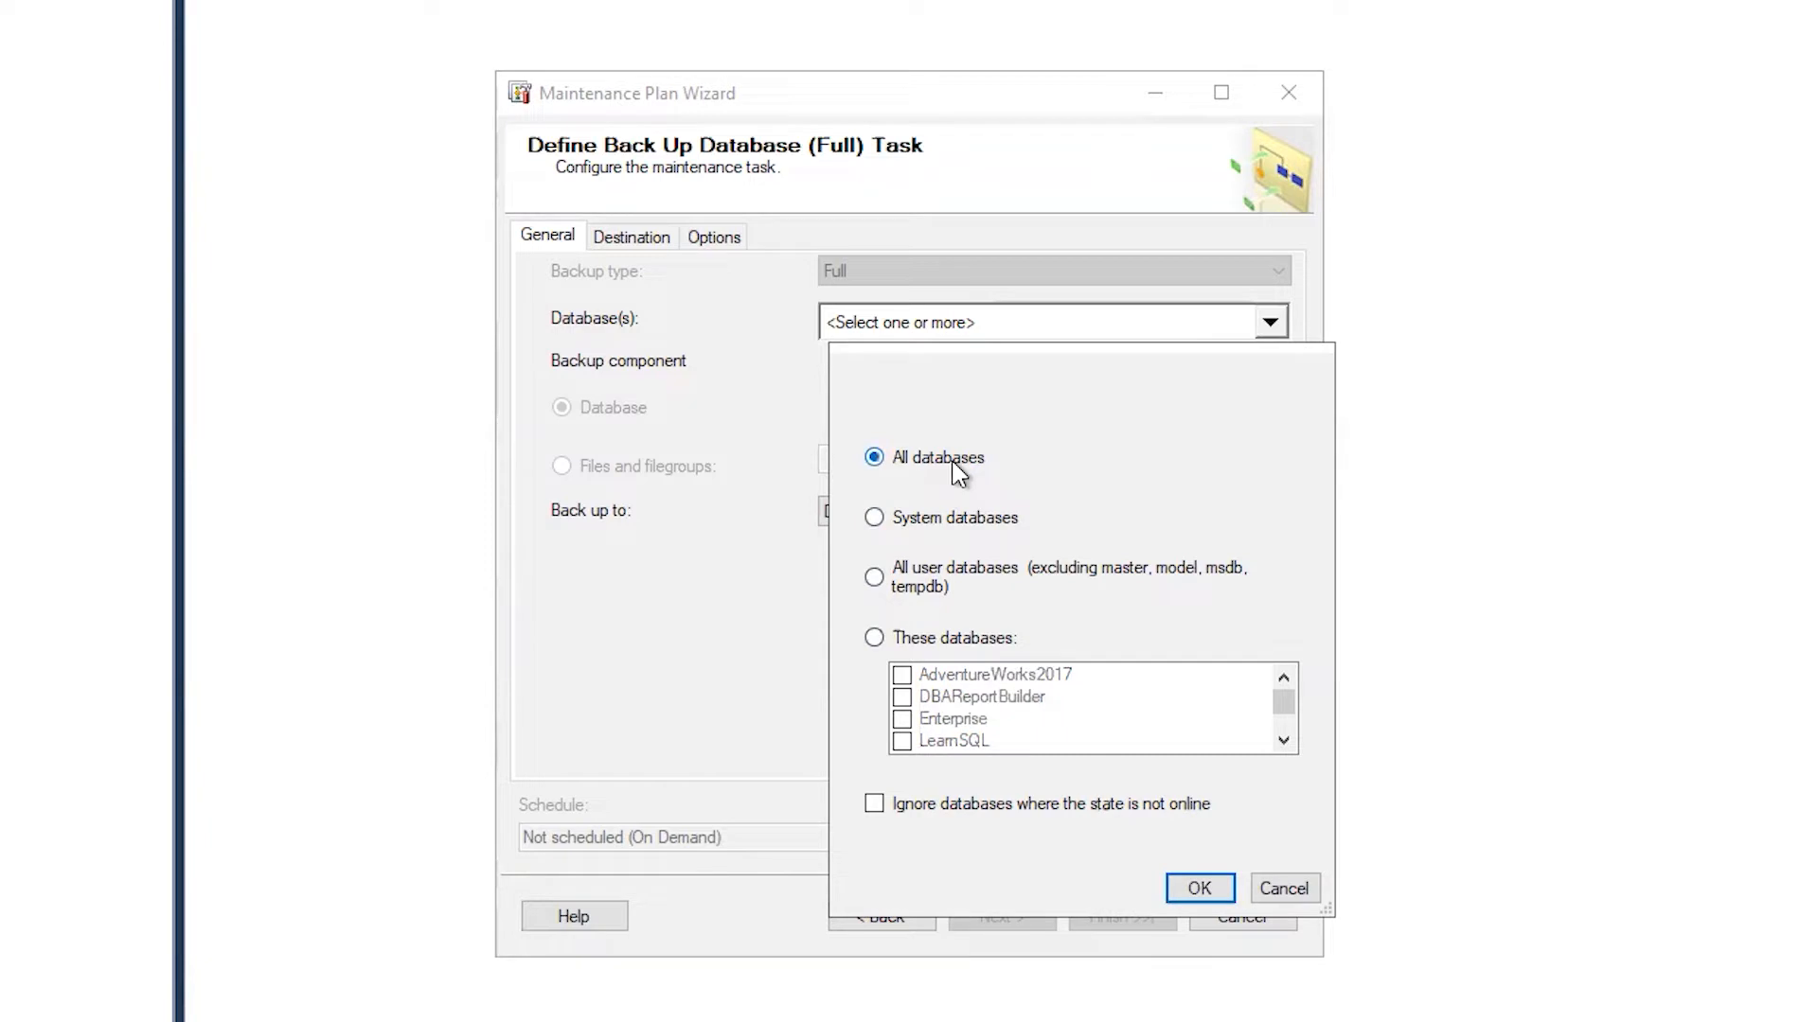
pyautogui.click(1199, 888)
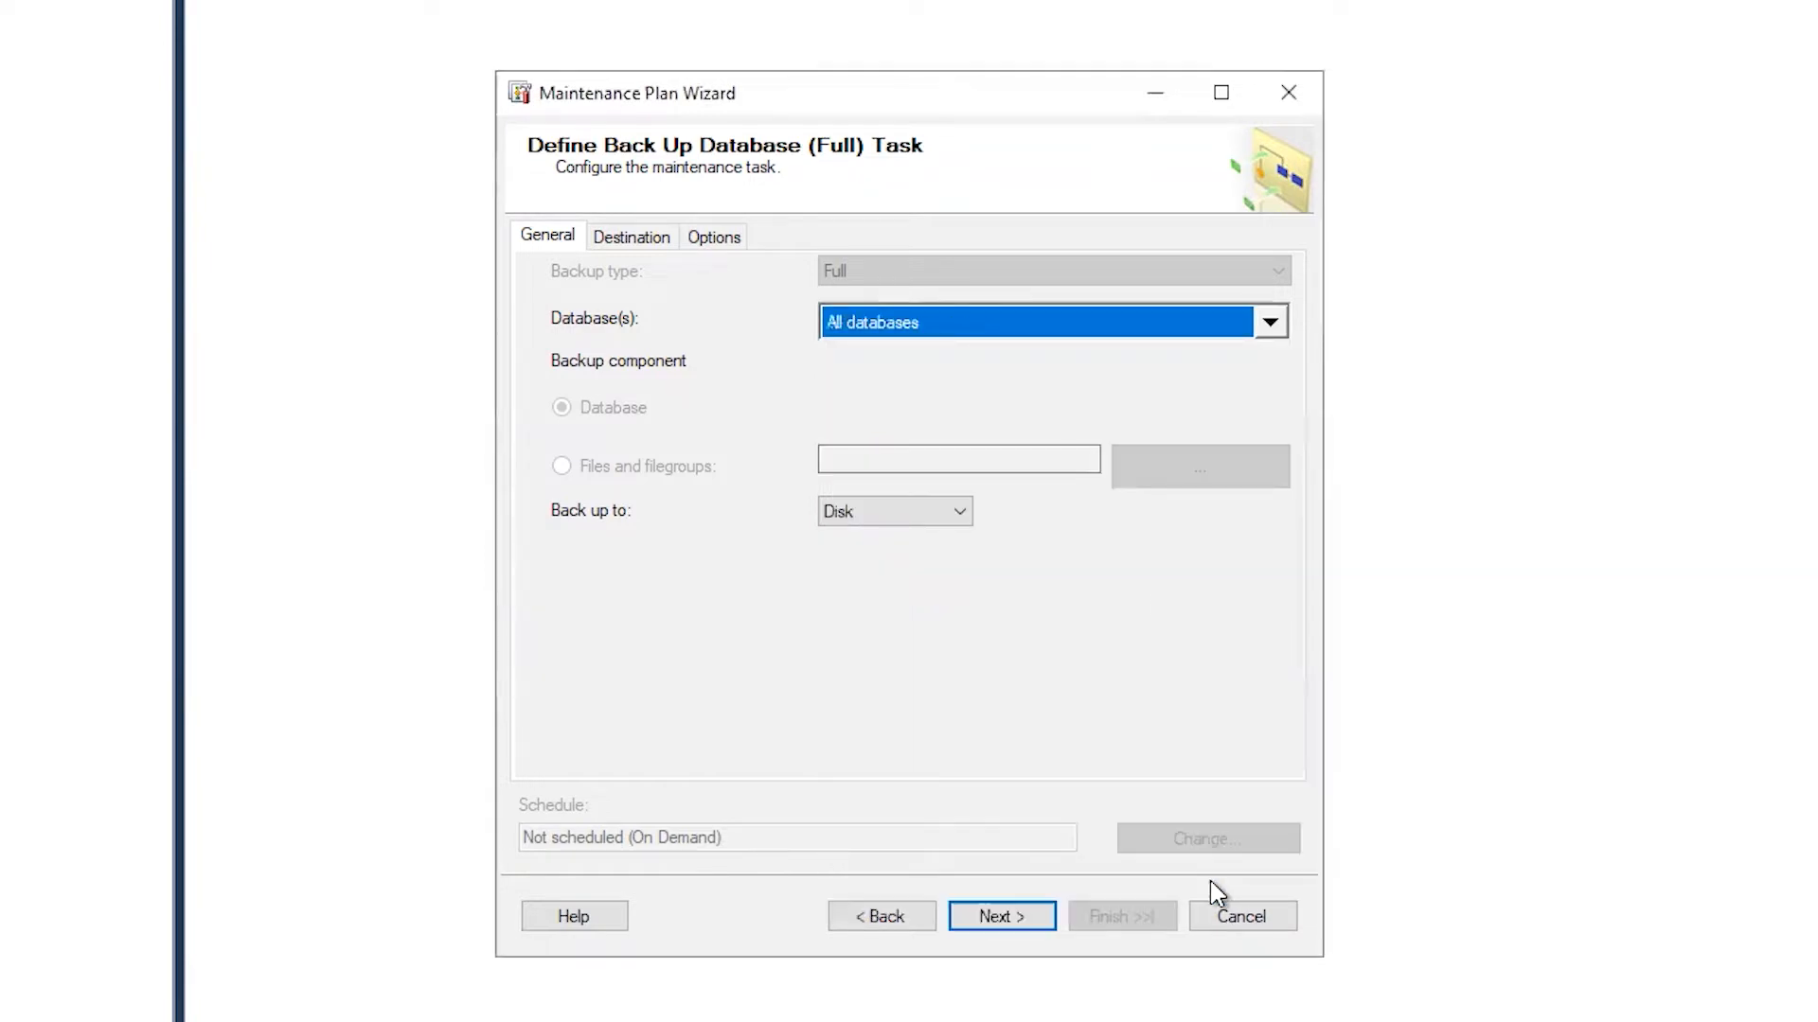
pyautogui.click(630, 236)
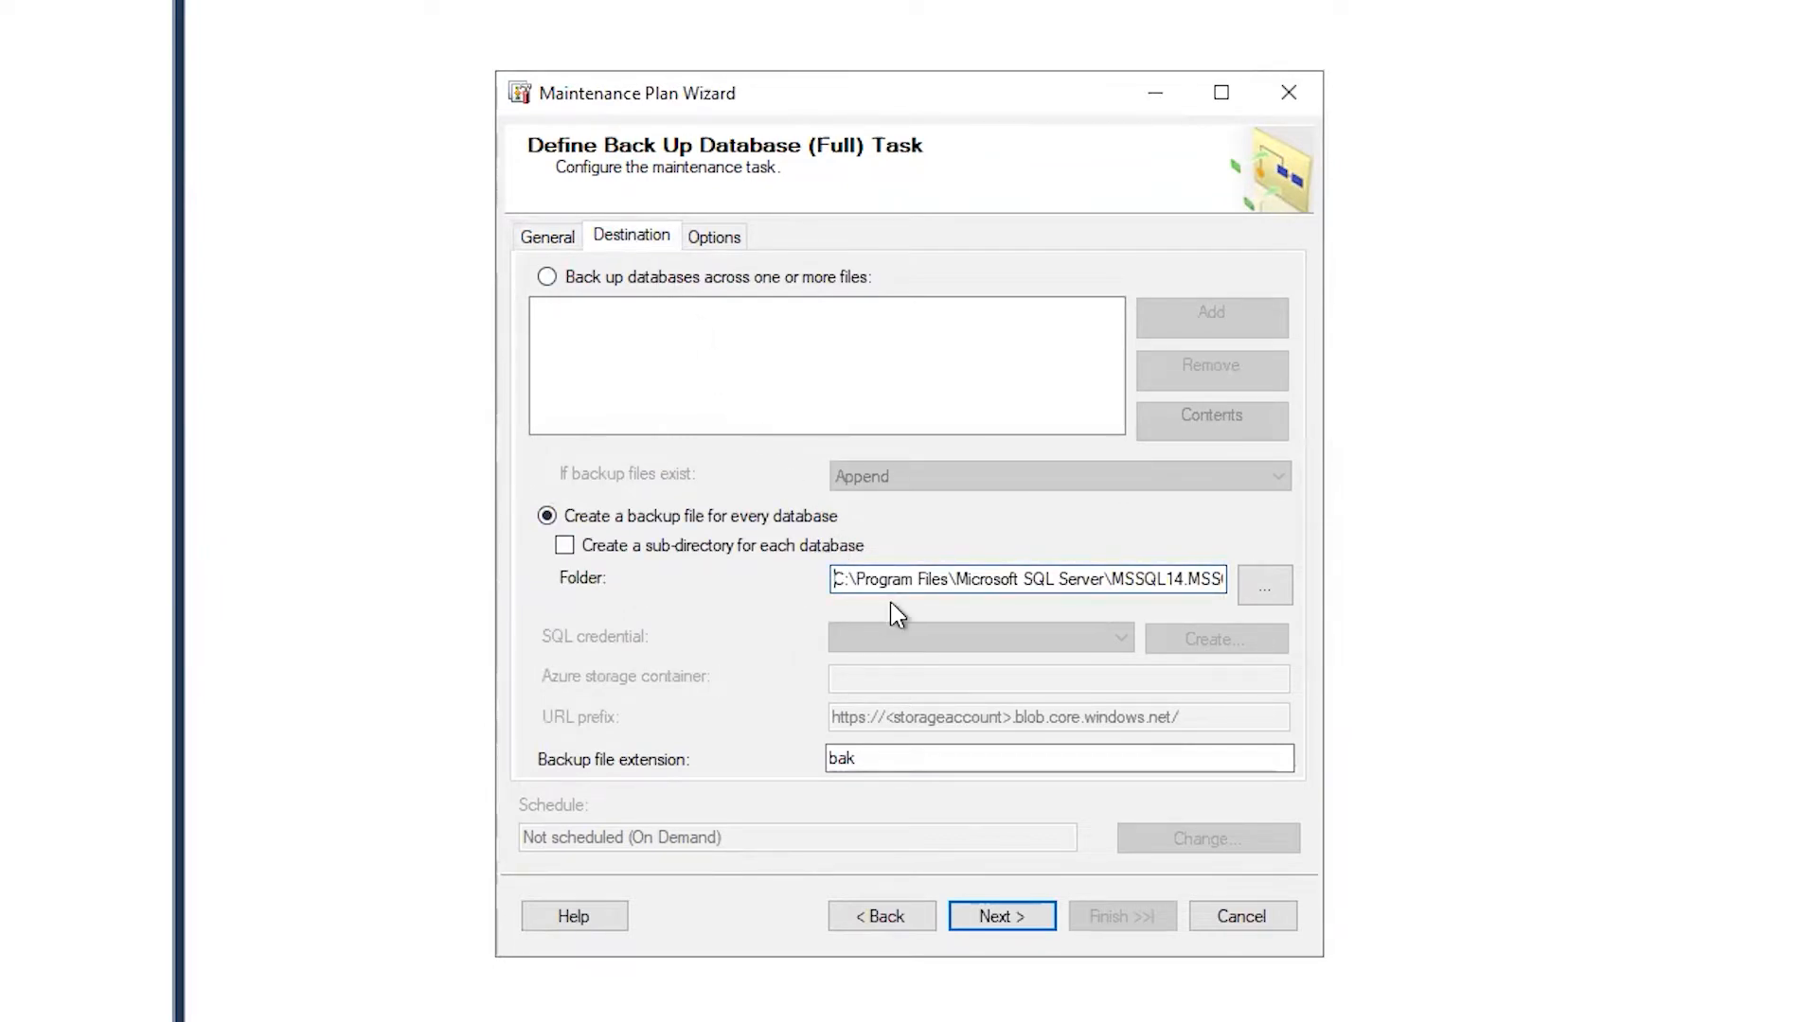
# Set the backup folder to D:\Backup after demonstrating a \\sharename\folder network path.
pyautogui.write('D:\\Backup')
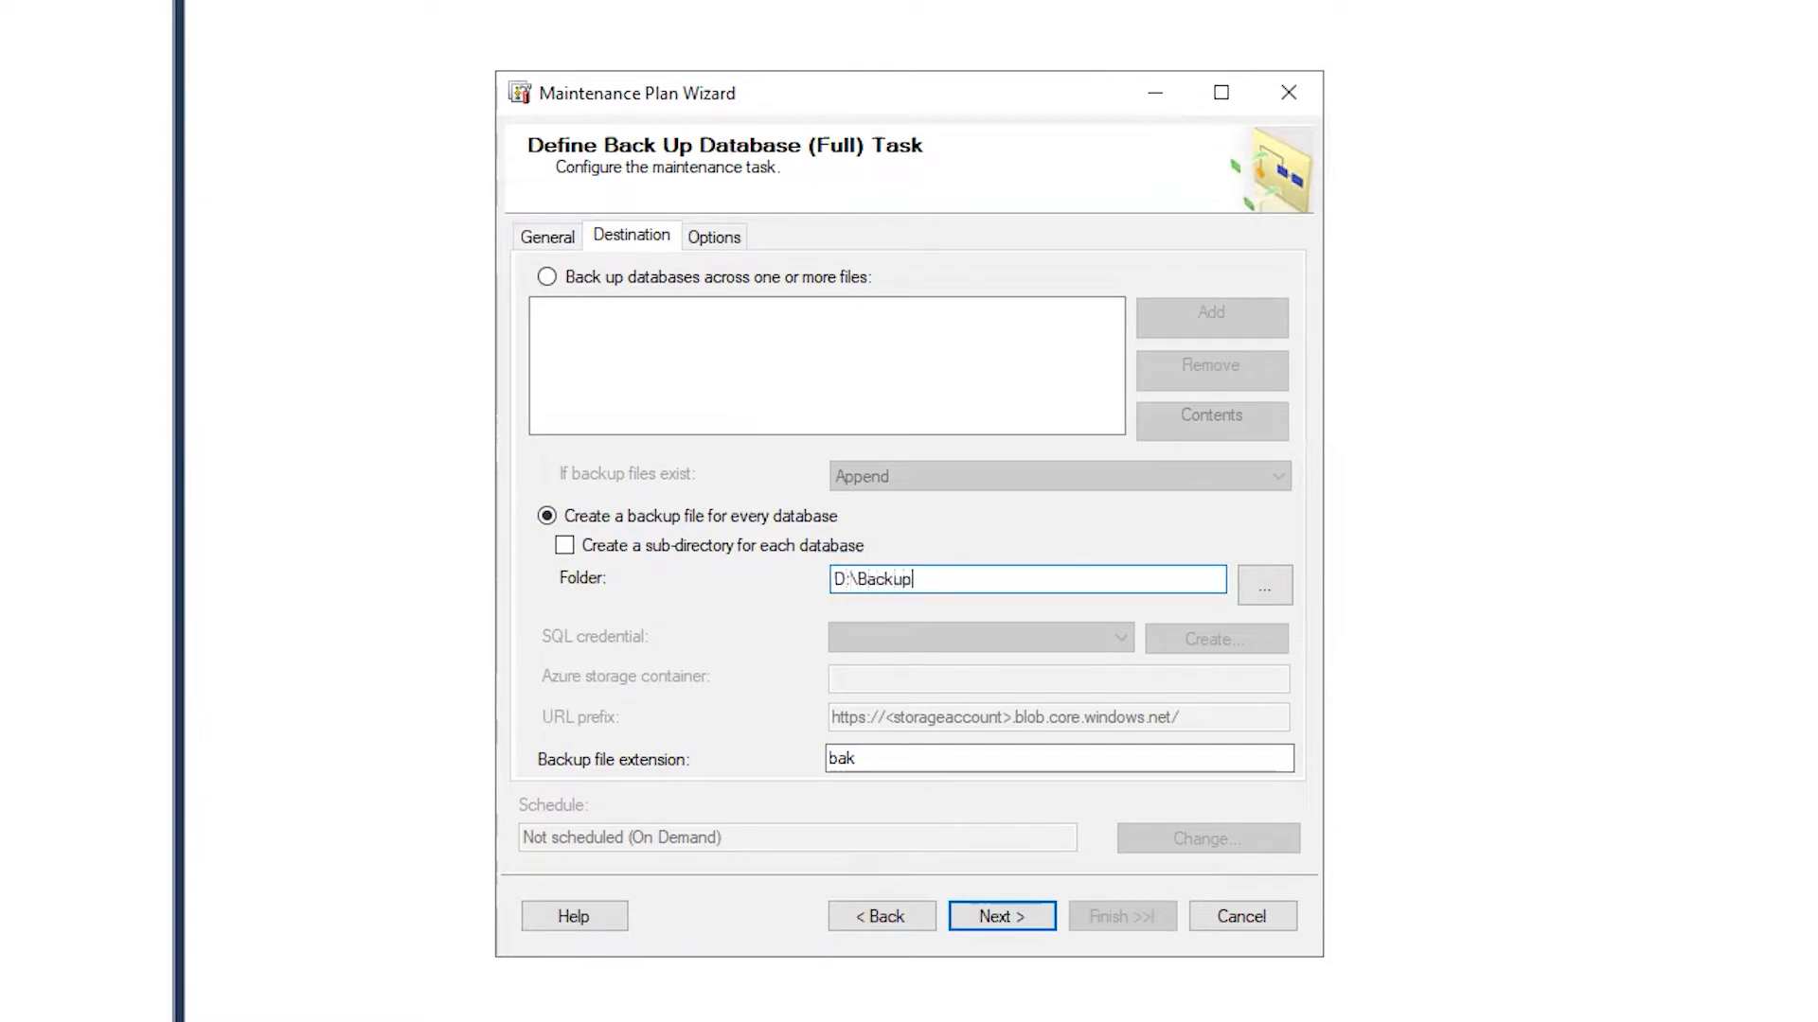
pyautogui.moveTo(893, 616)
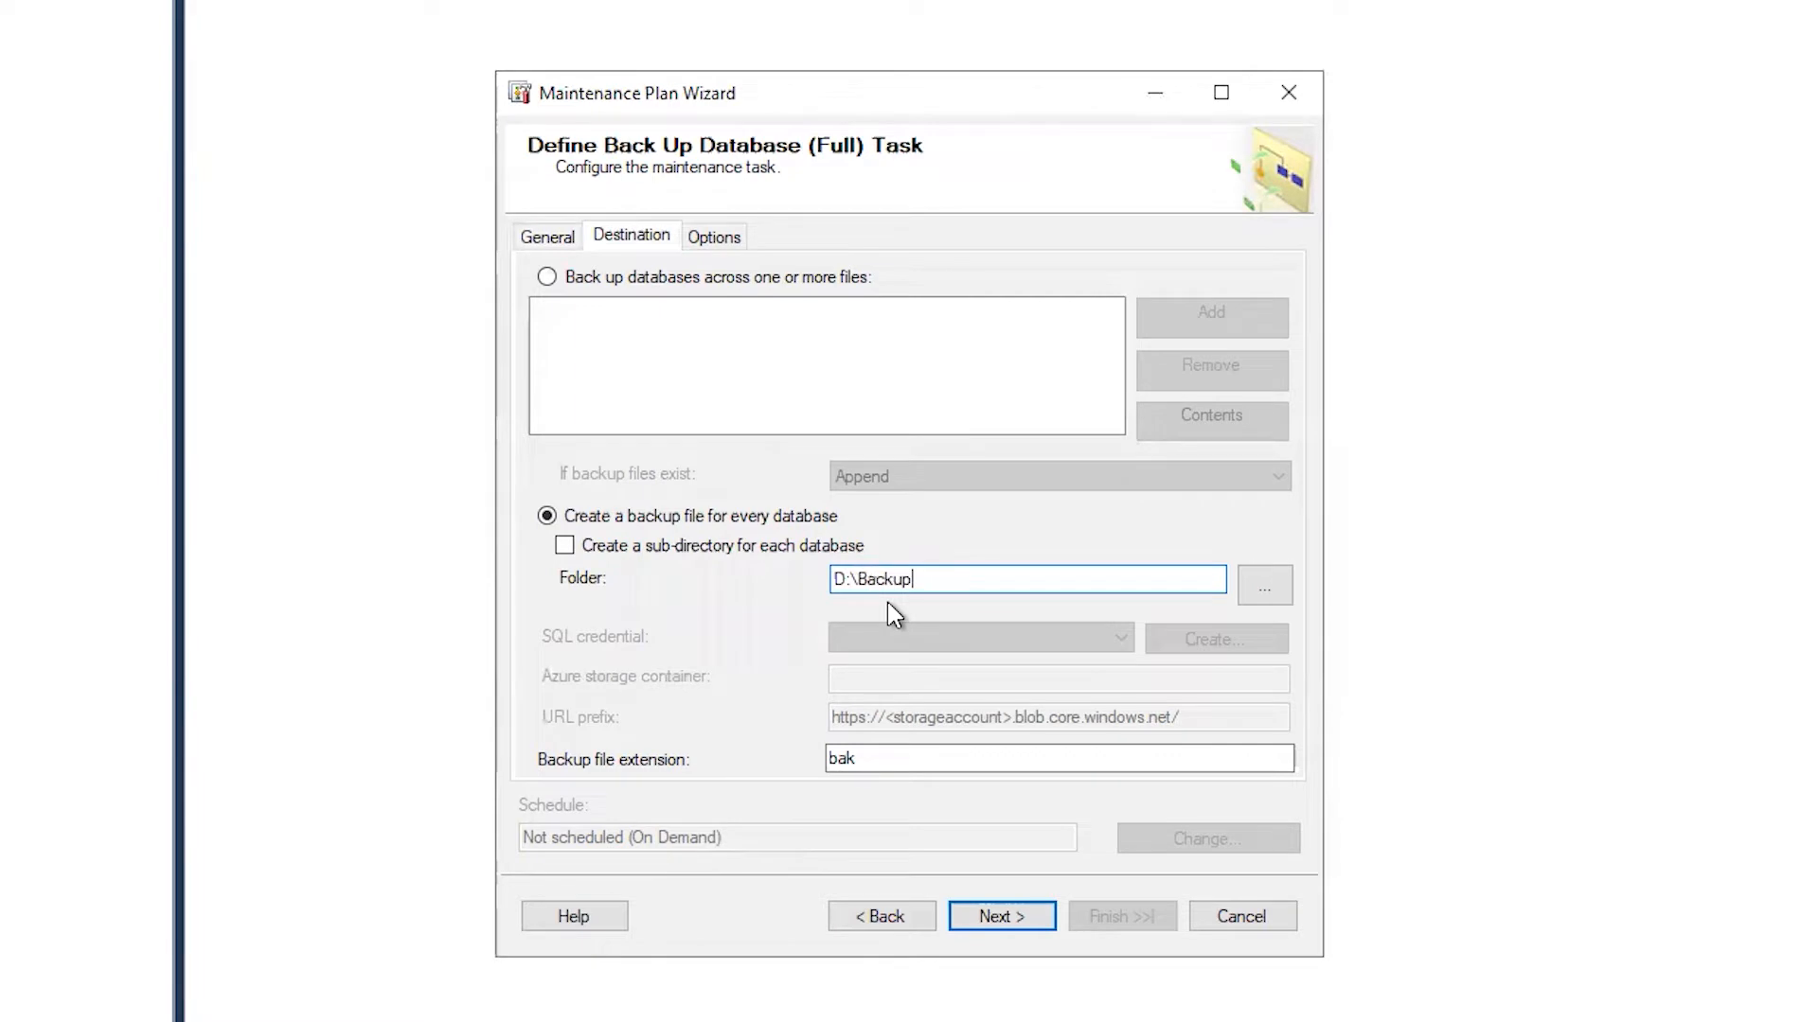
pyautogui.write('\\\\ne')
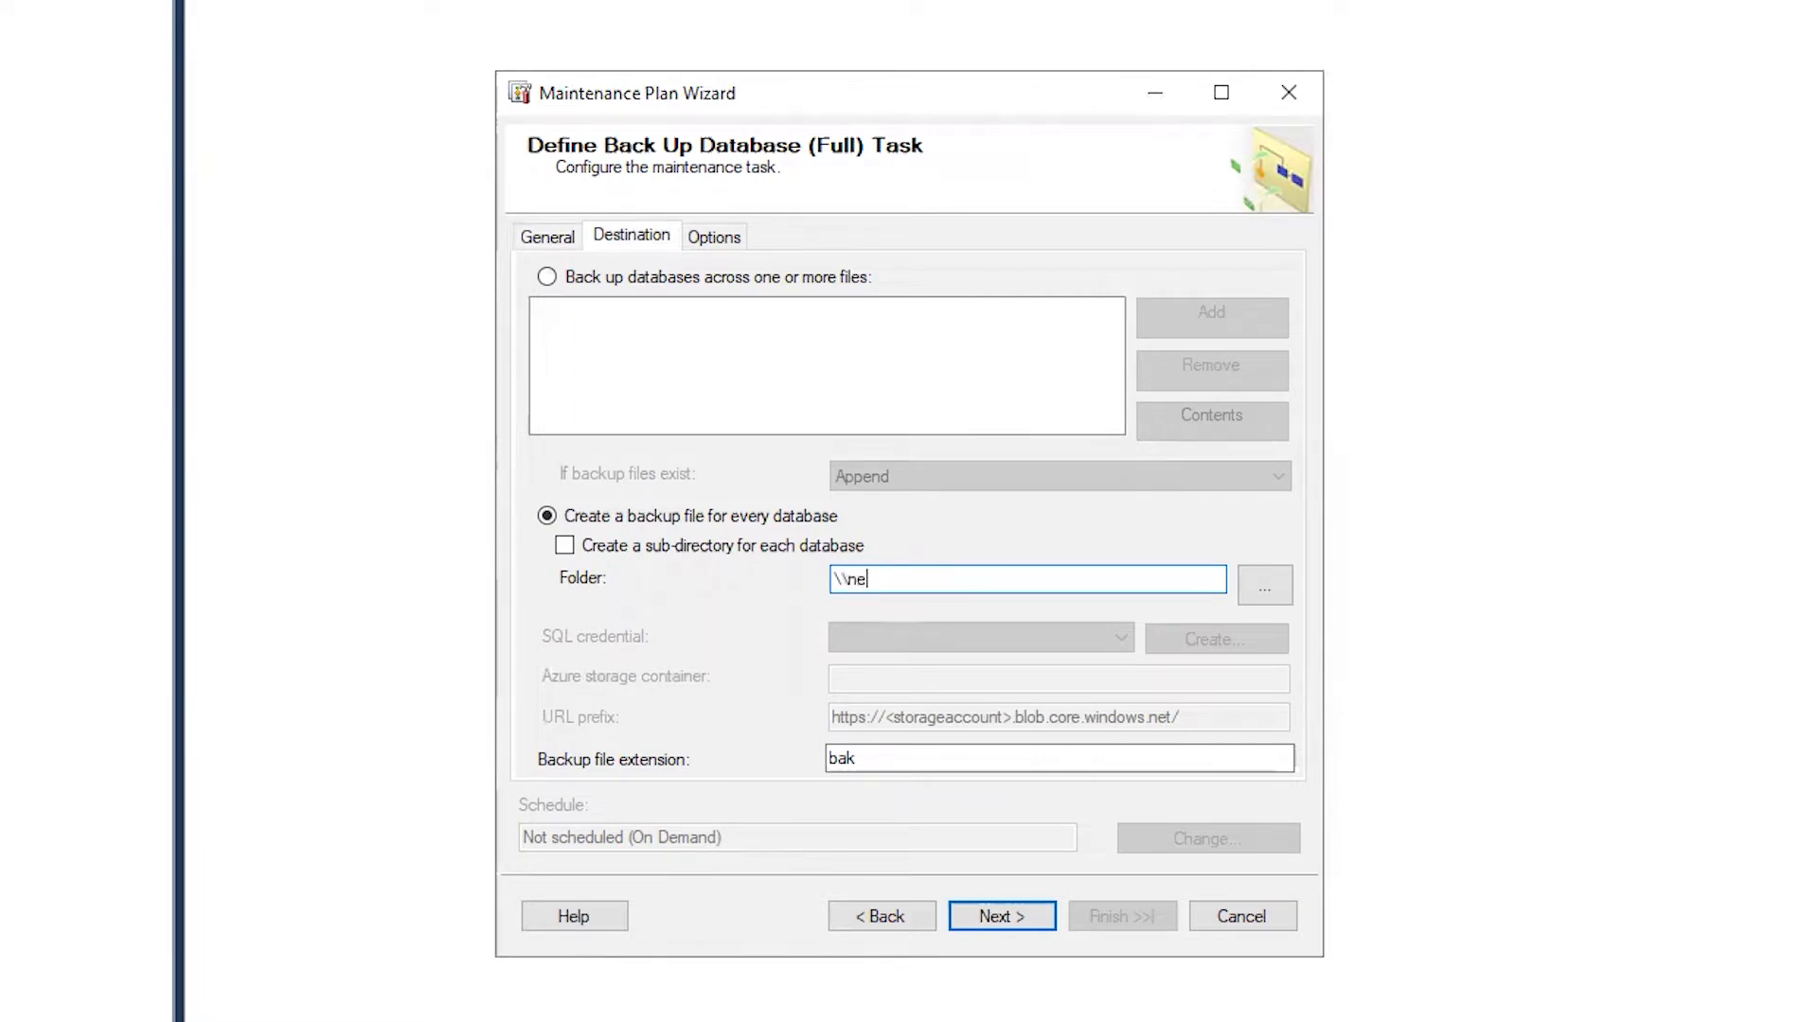
pyautogui.press('Backspace')
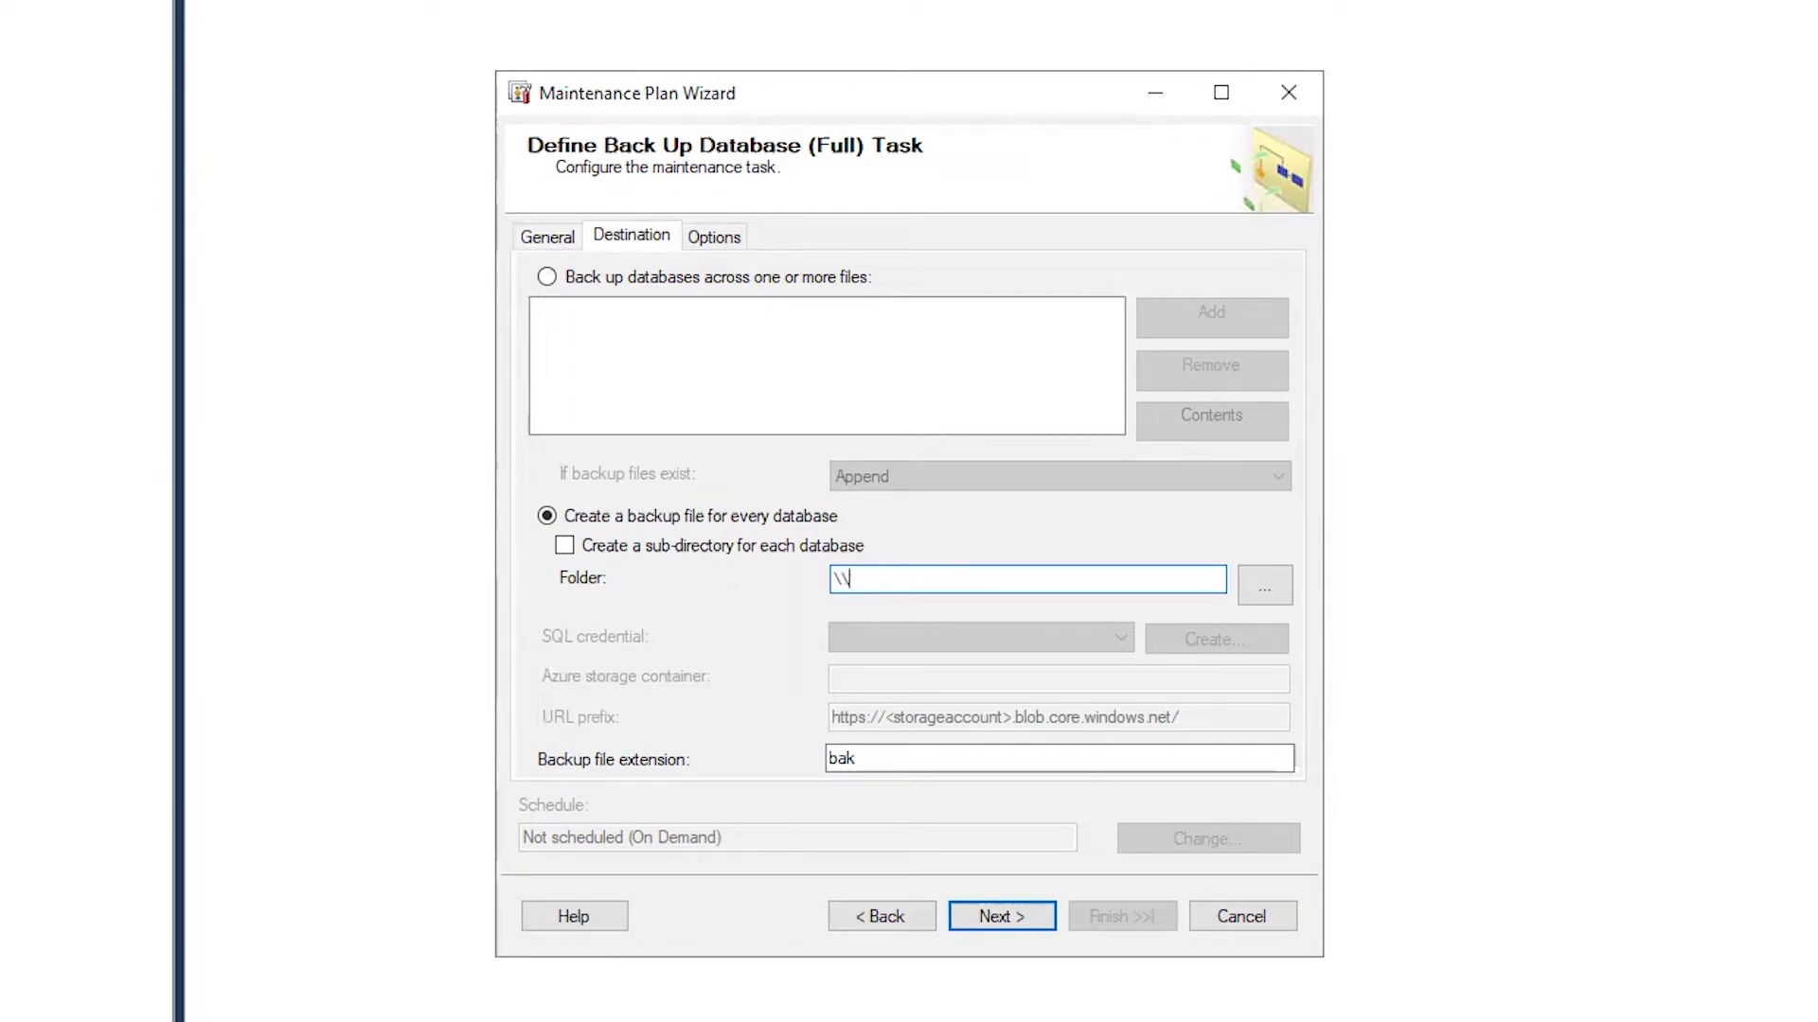
pyautogui.write('sharename')
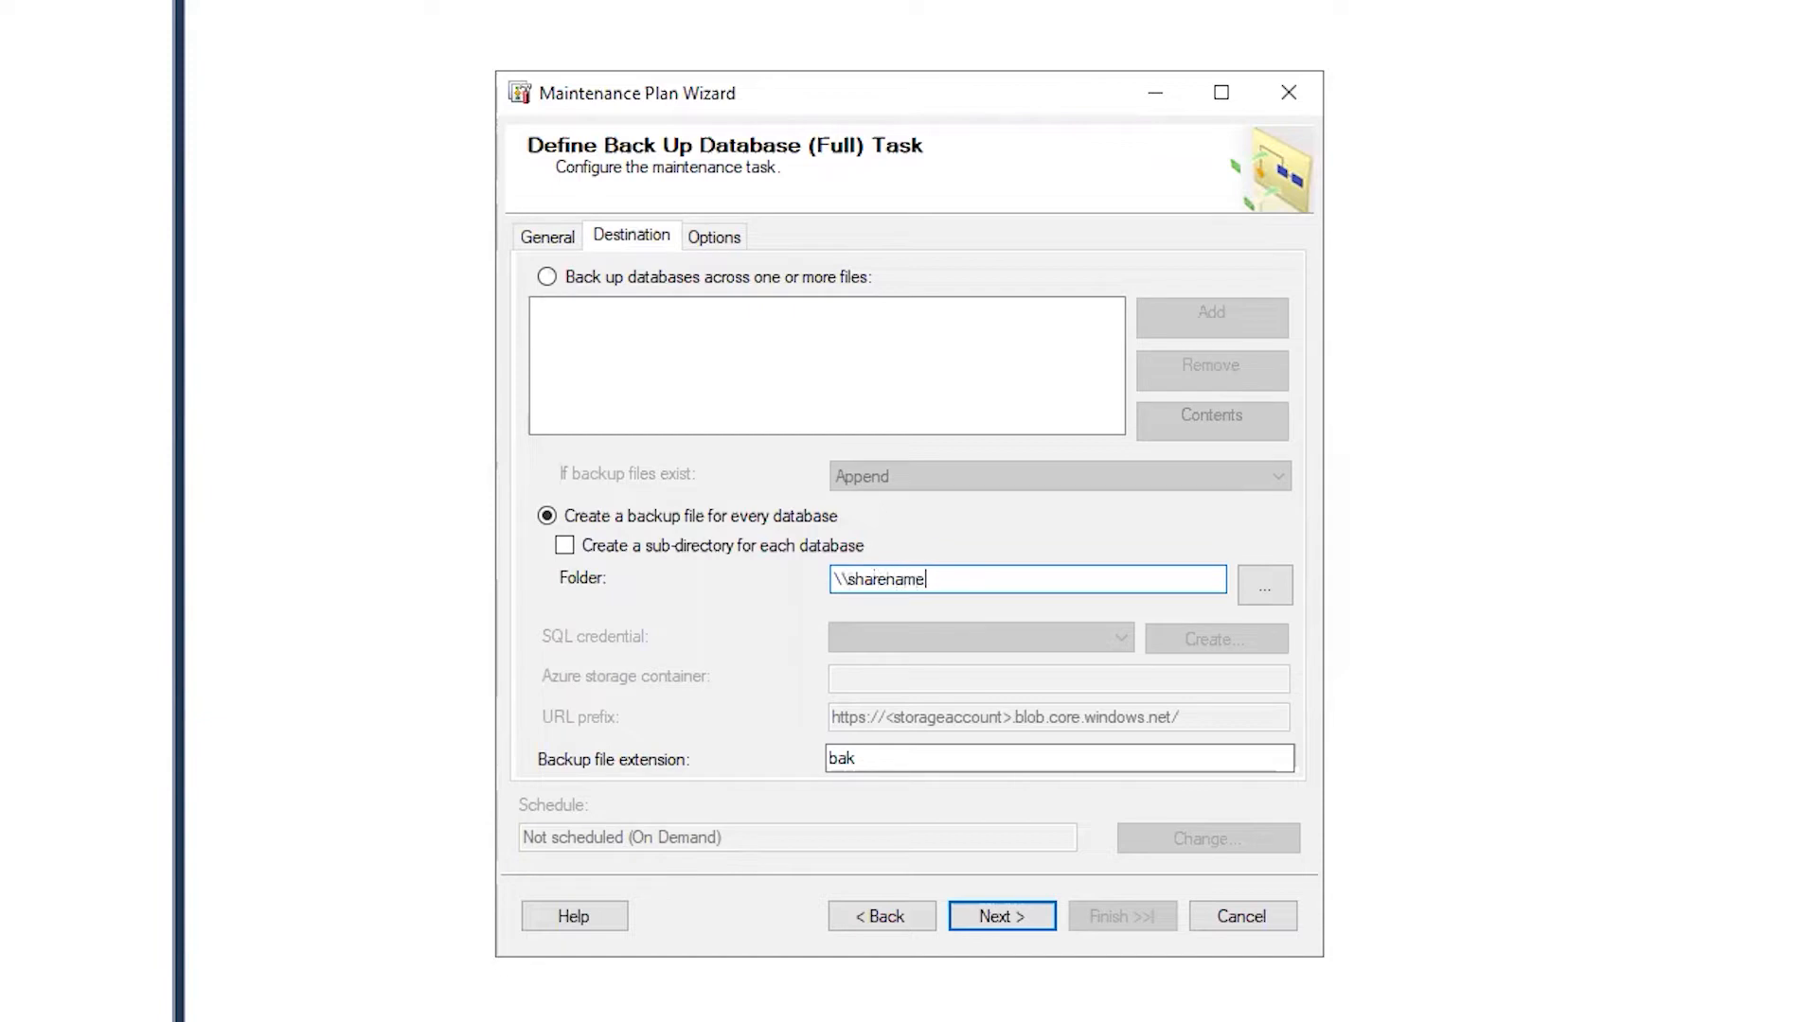
pyautogui.write('\\foldername')
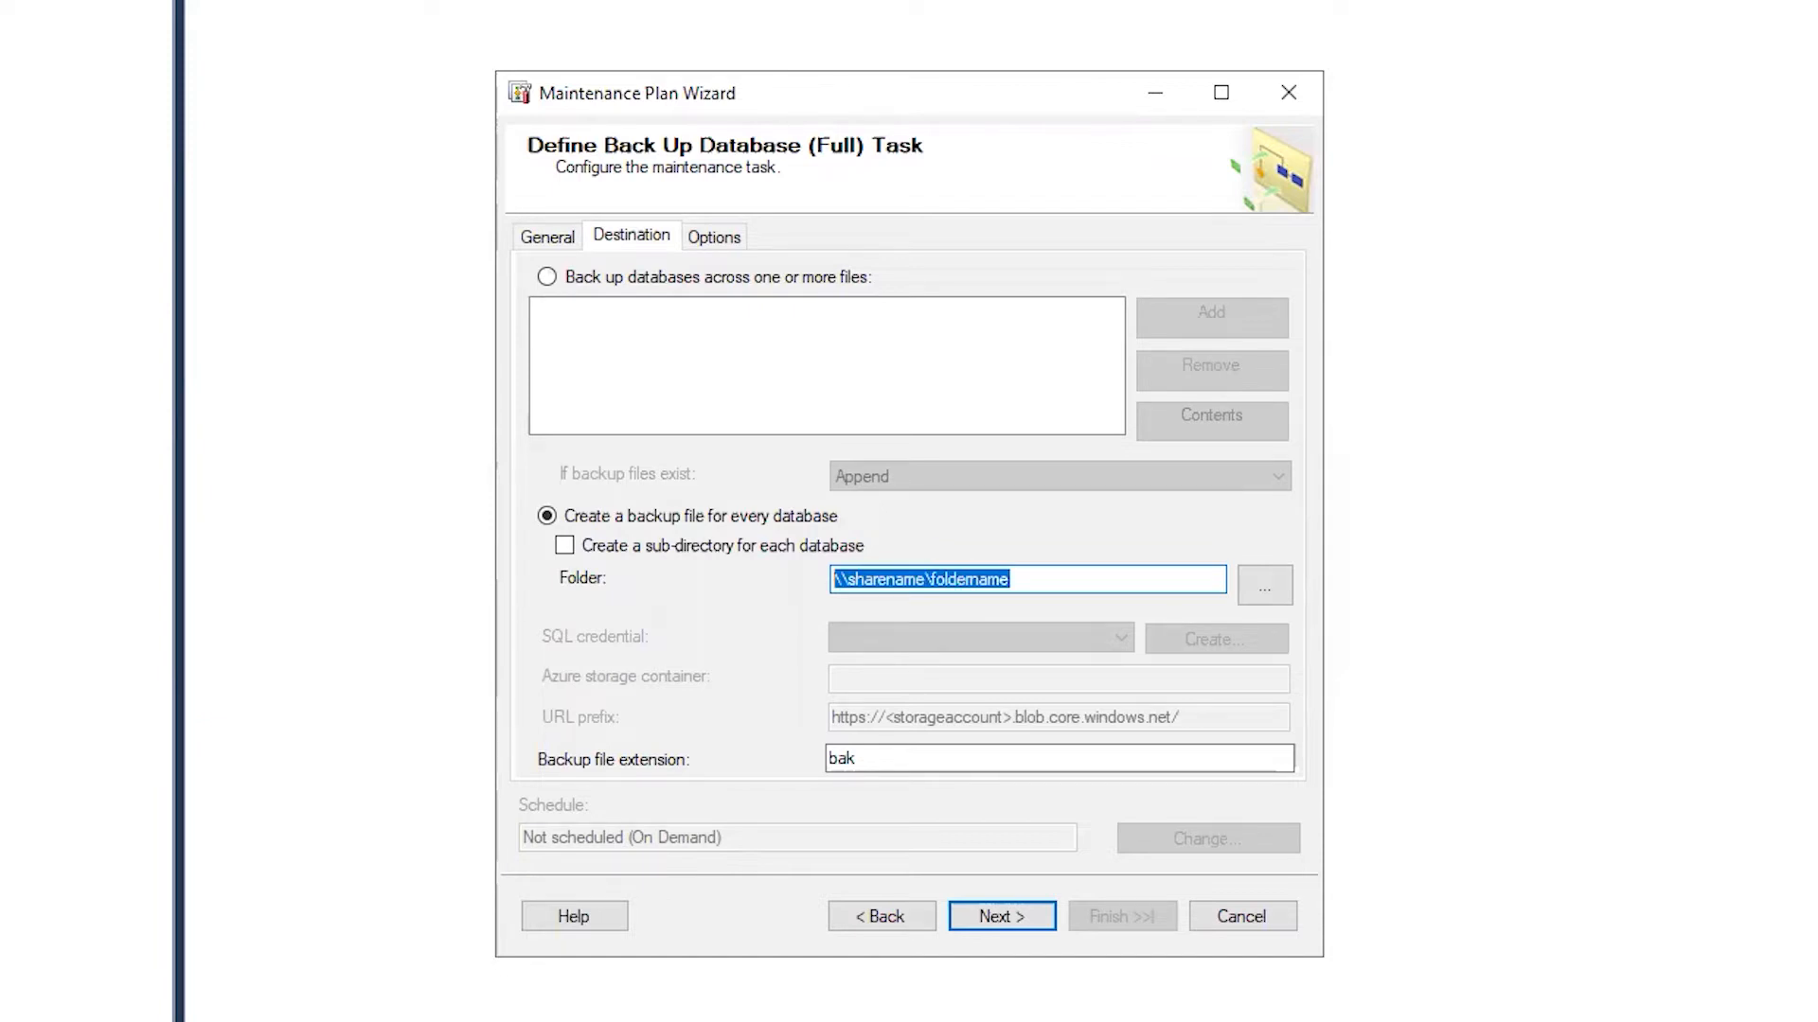
pyautogui.write('D:')
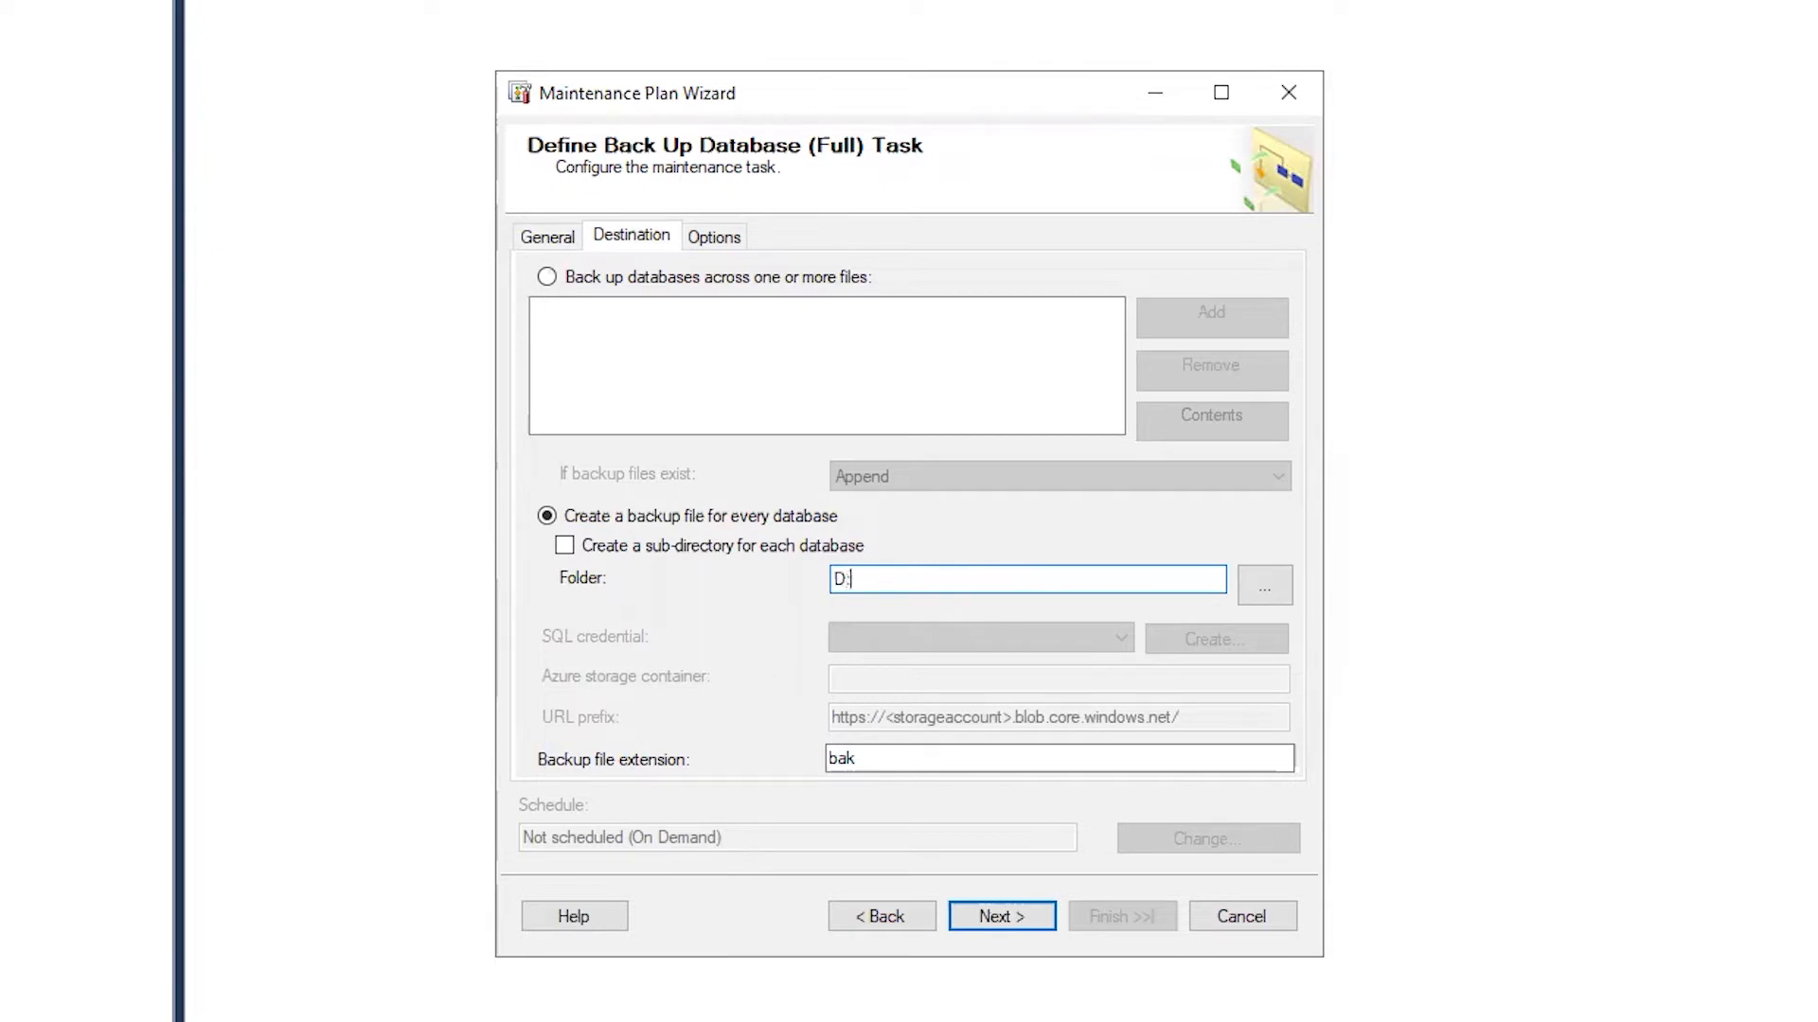
pyautogui.write('\\Backup')
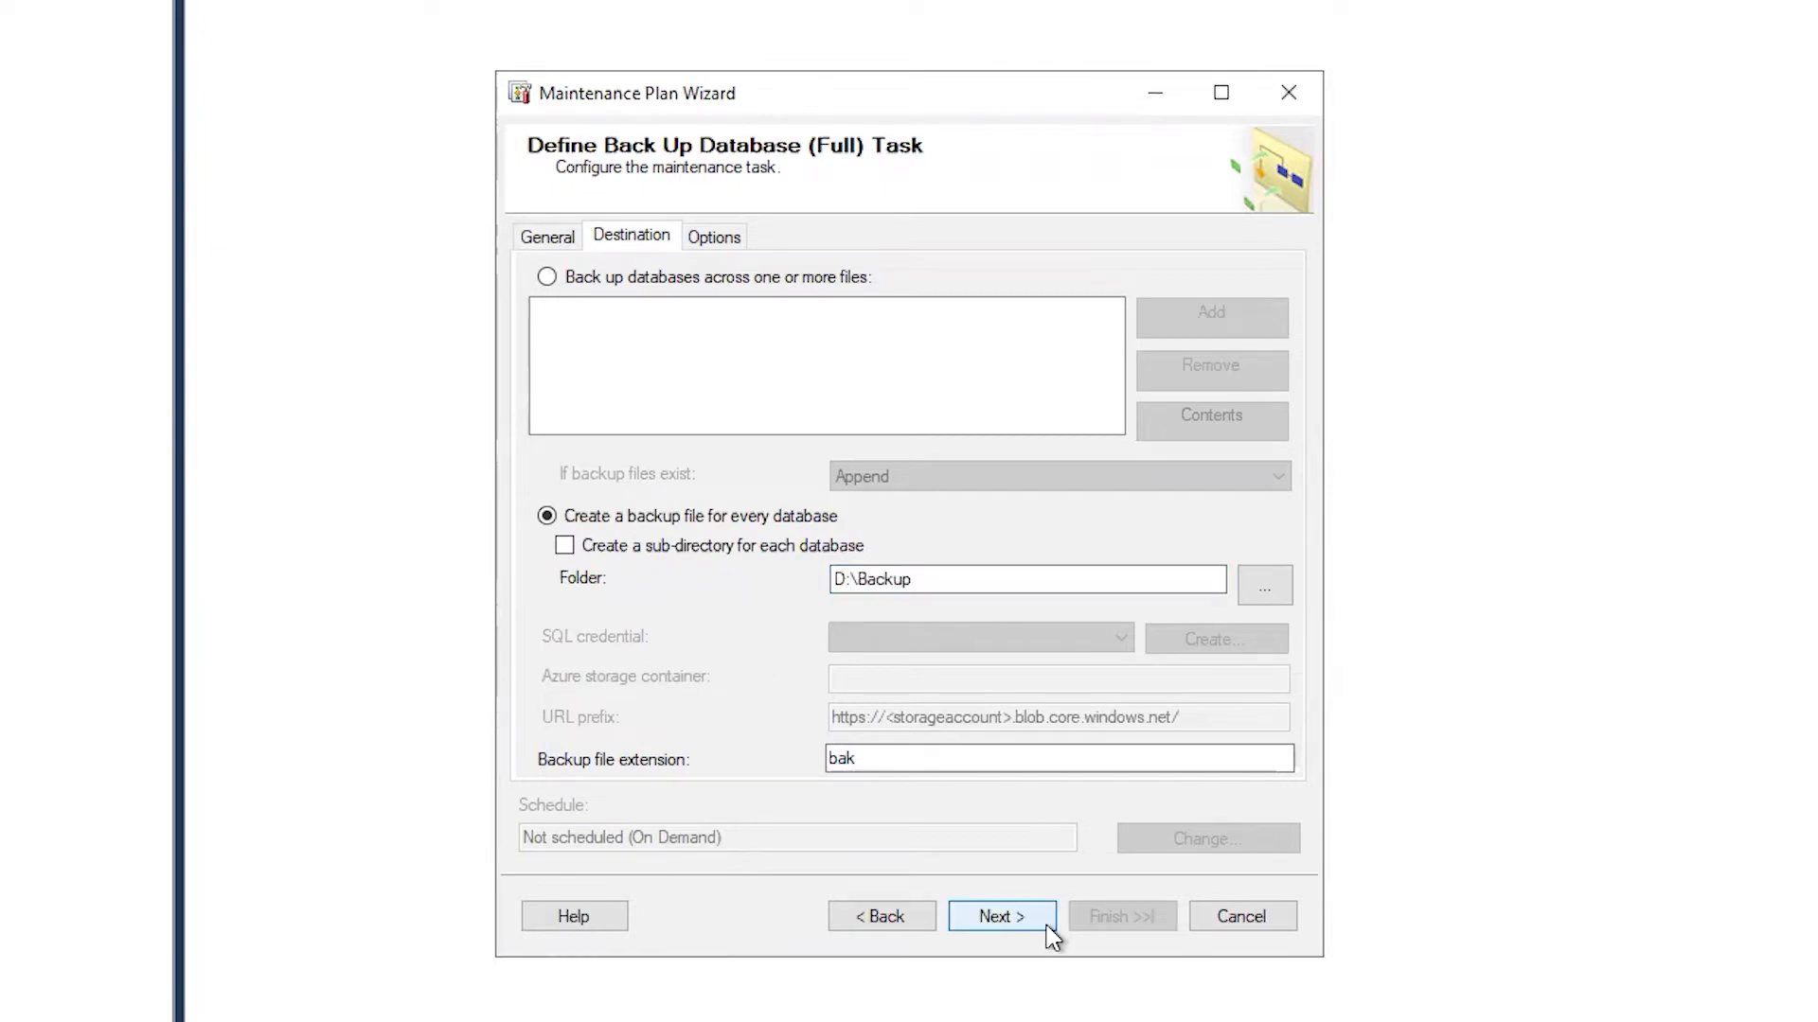
pyautogui.click(1002, 915)
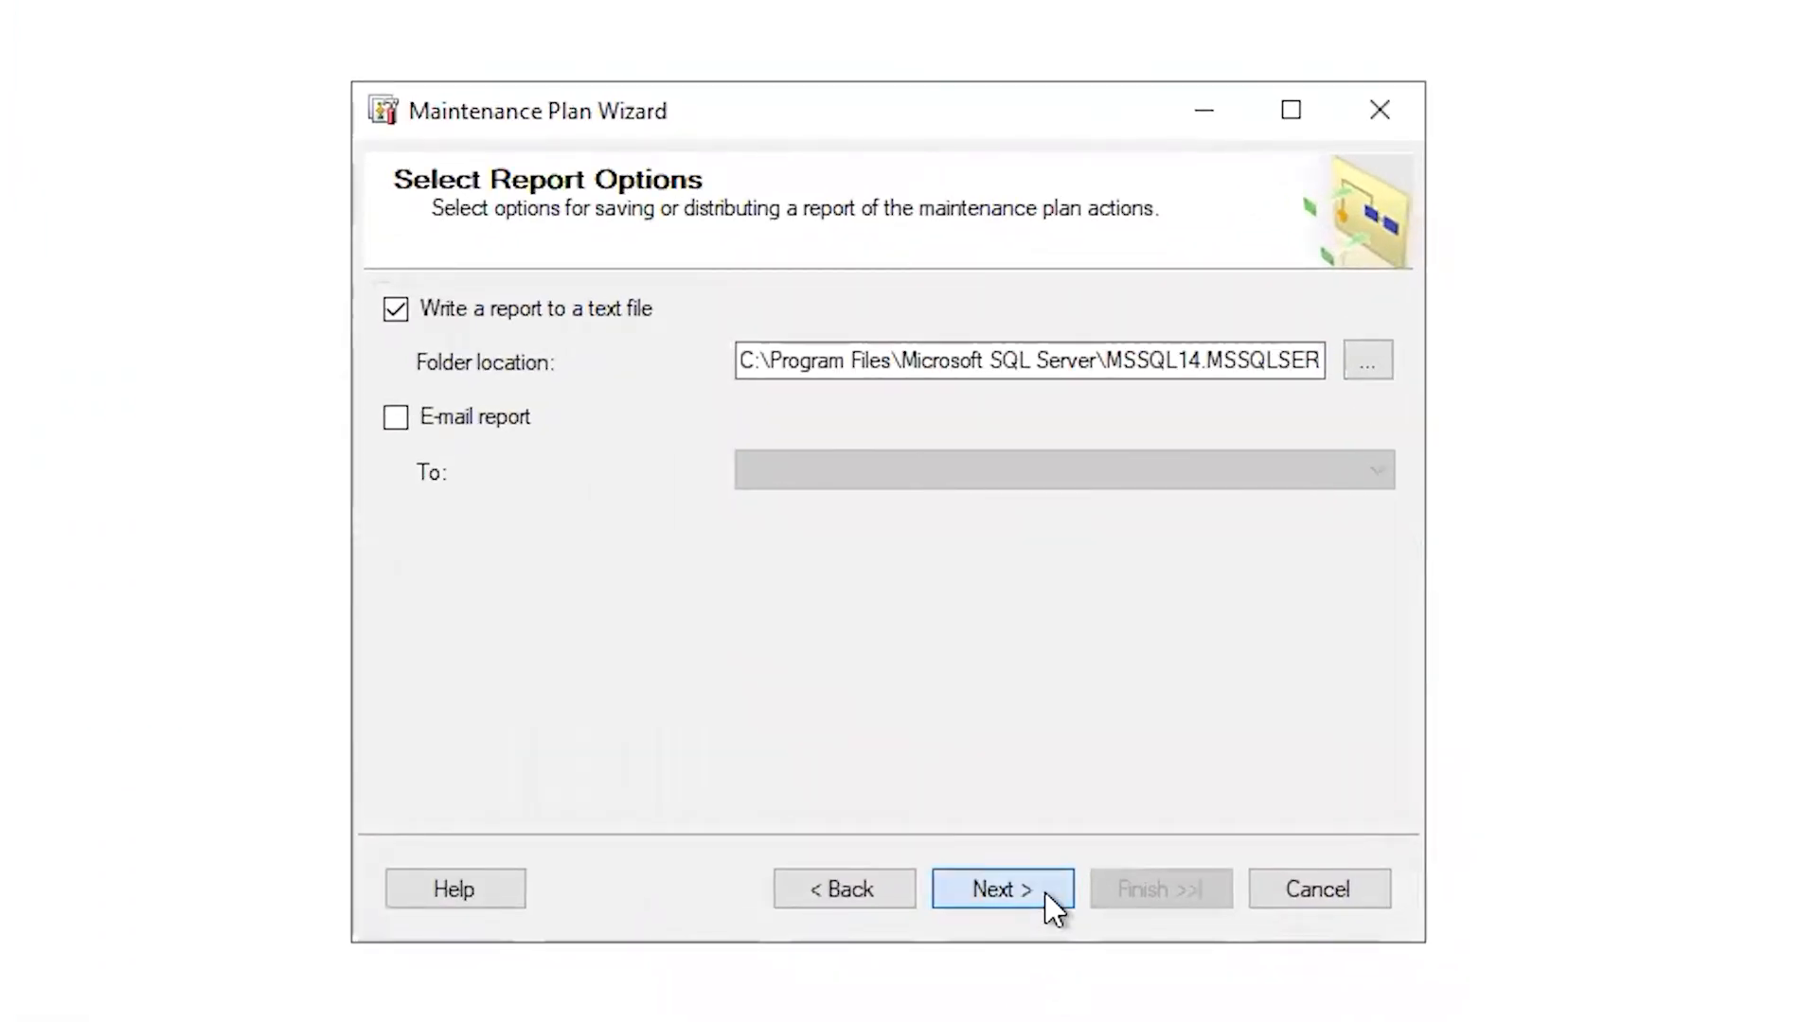
# Accept the report options, let the wizard save the plan successfully, and close it.
pyautogui.click(1000, 889)
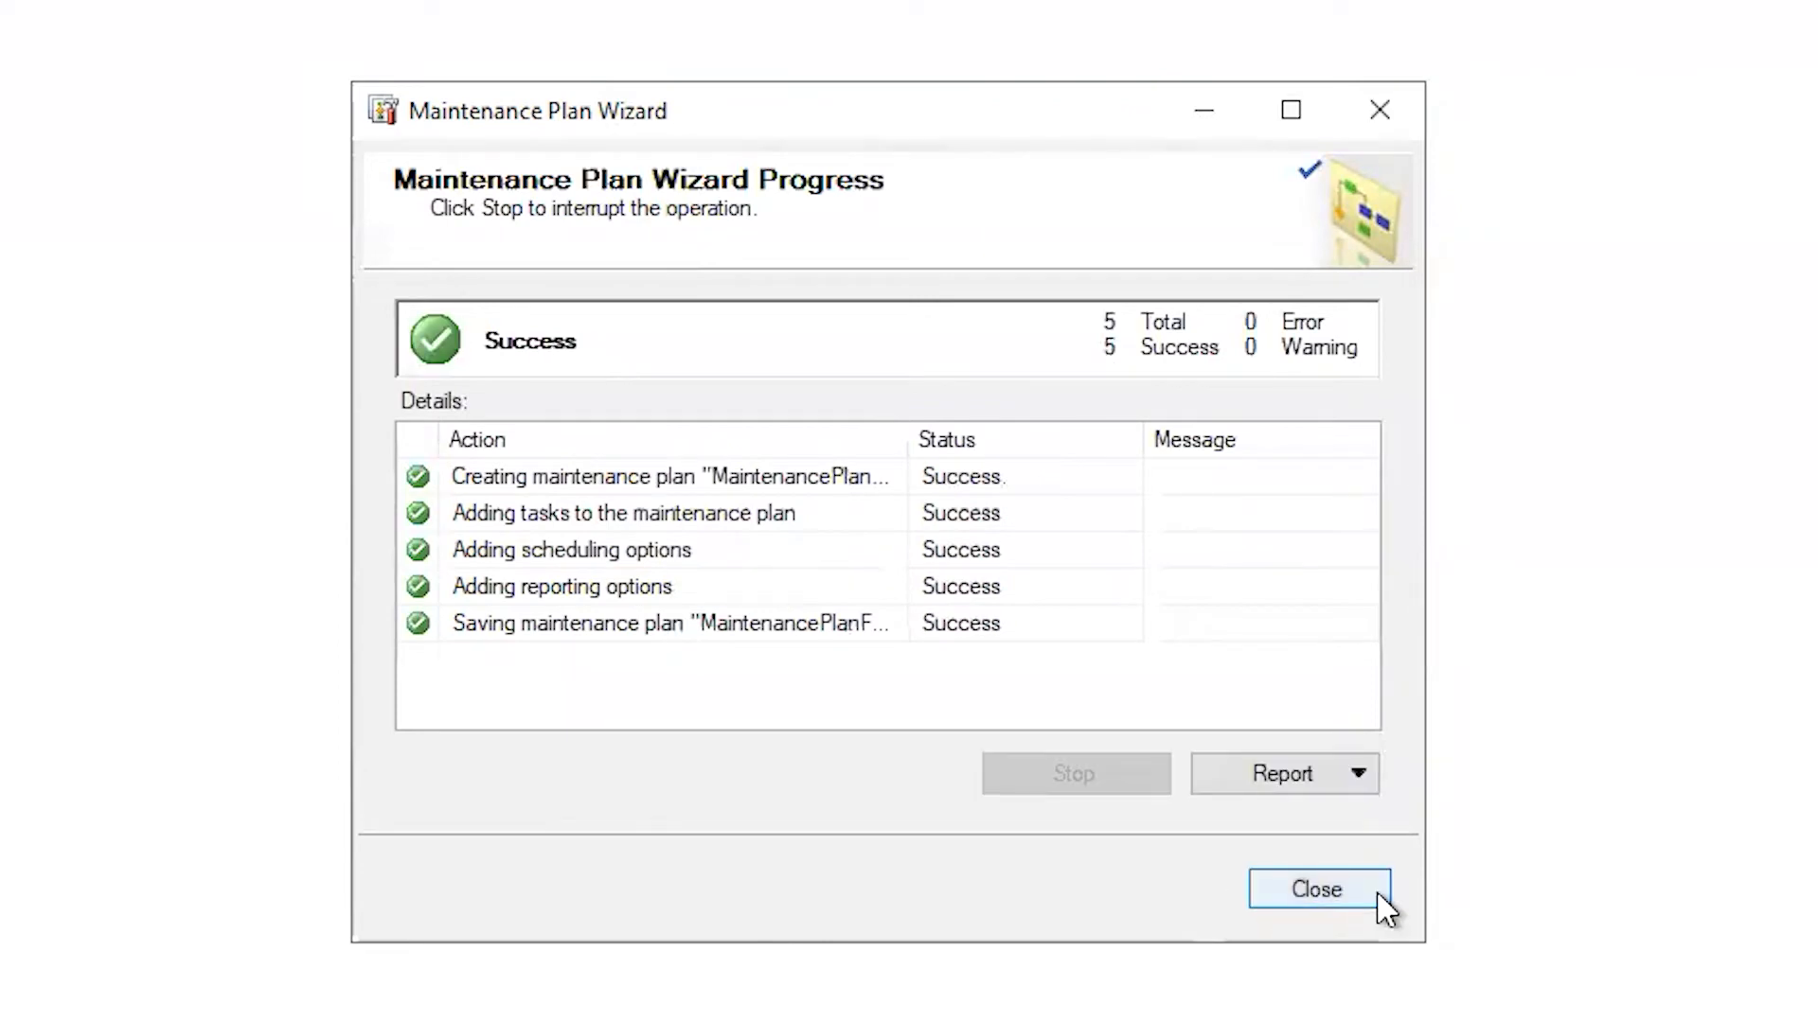
pyautogui.click(1316, 889)
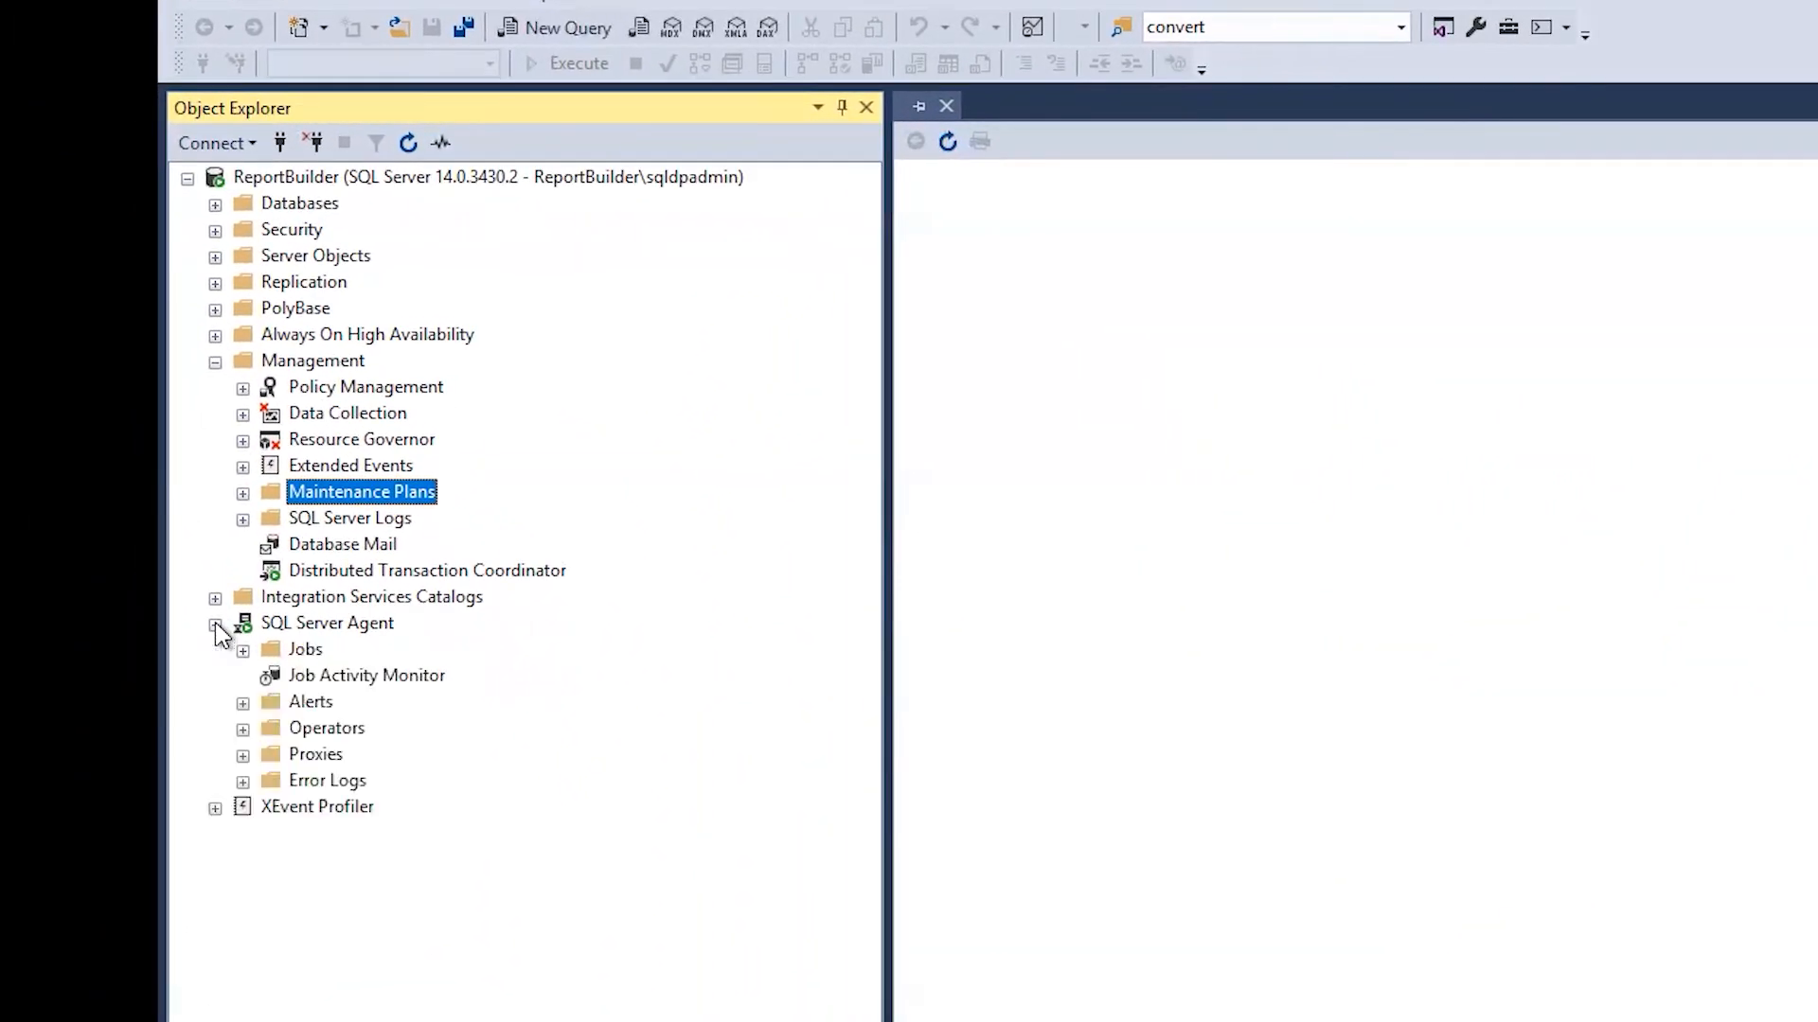
# Expand SQL Server Agent Jobs and select the MaintenancePlanFullBackup.Subplan_1 job.
pyautogui.click(243, 650)
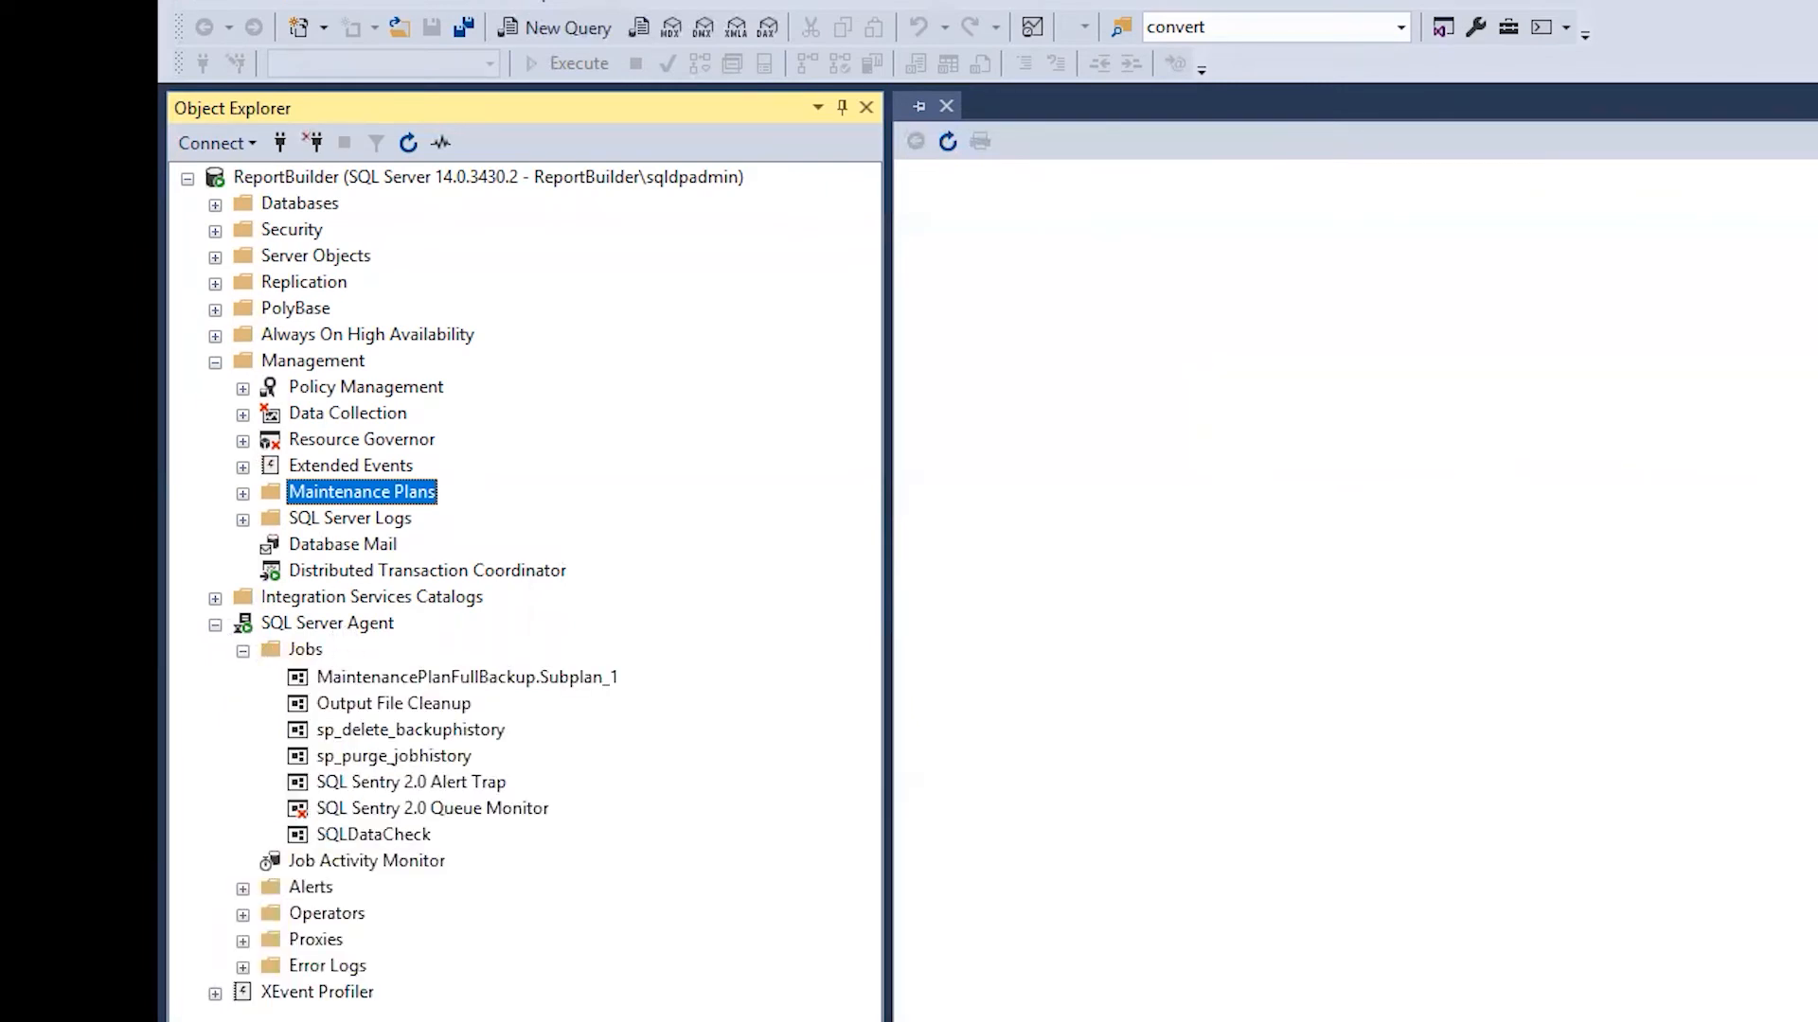
pyautogui.click(466, 676)
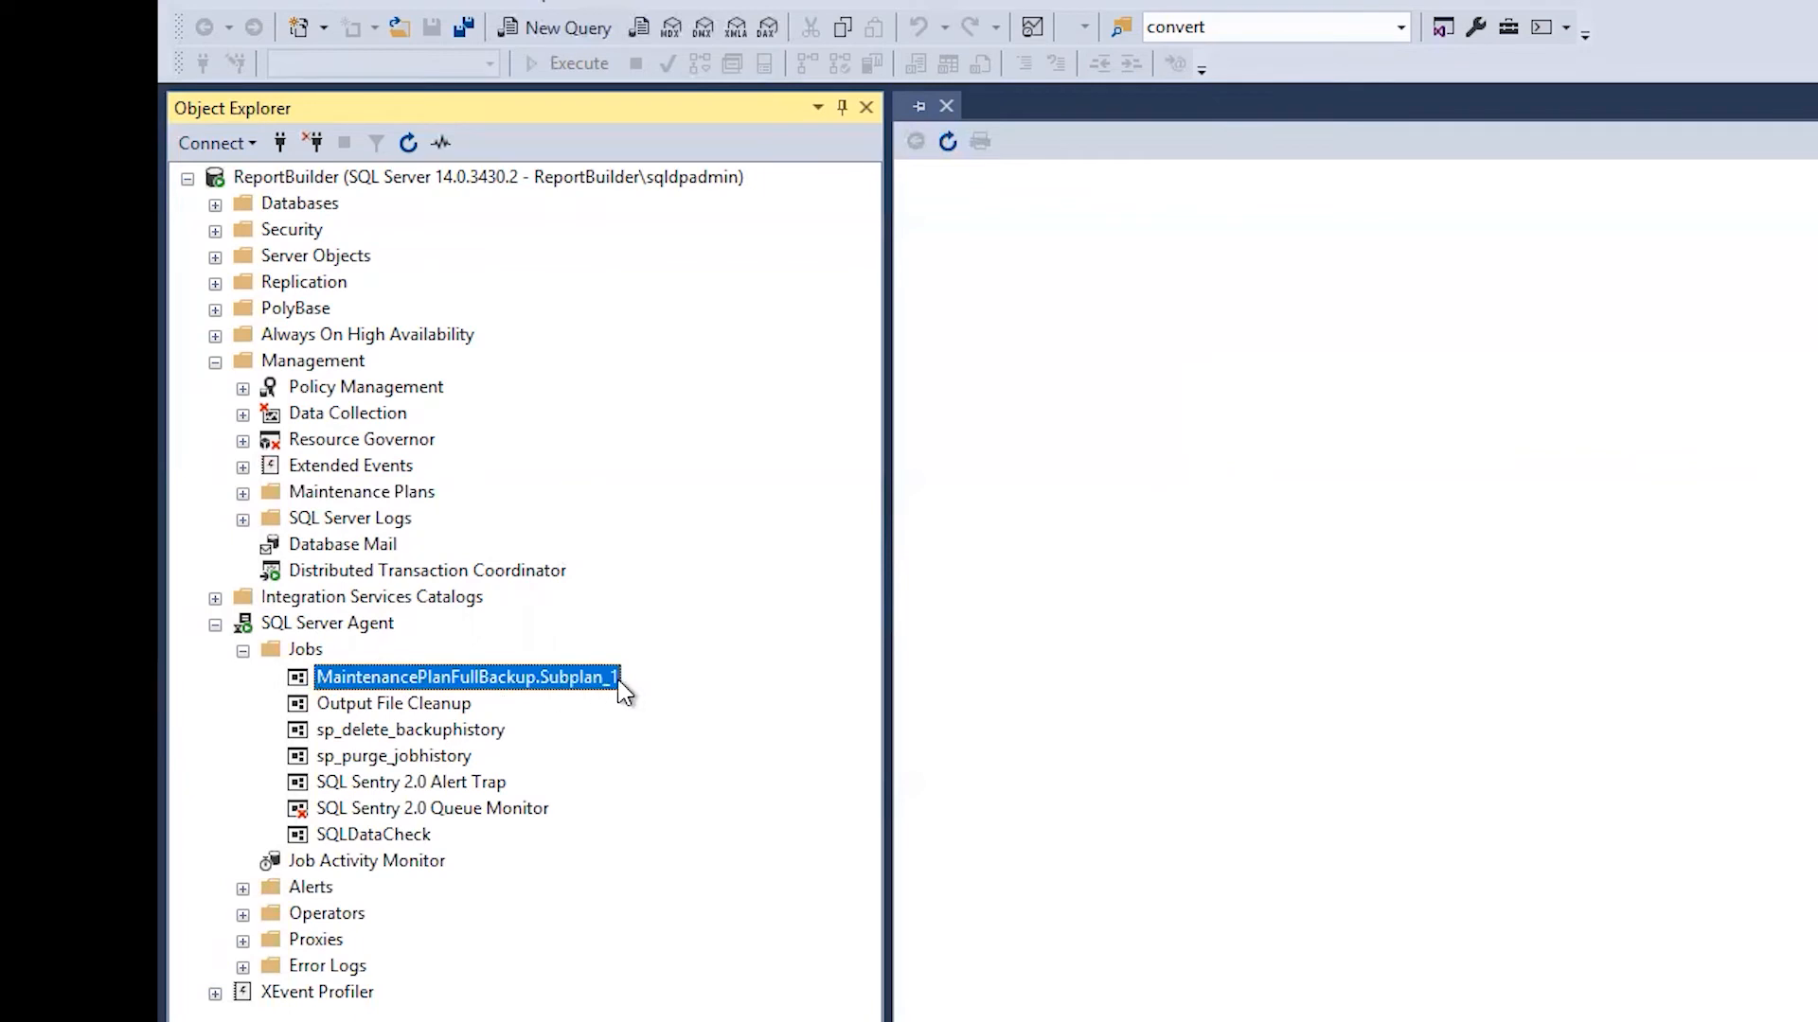
pyautogui.moveTo(613, 693)
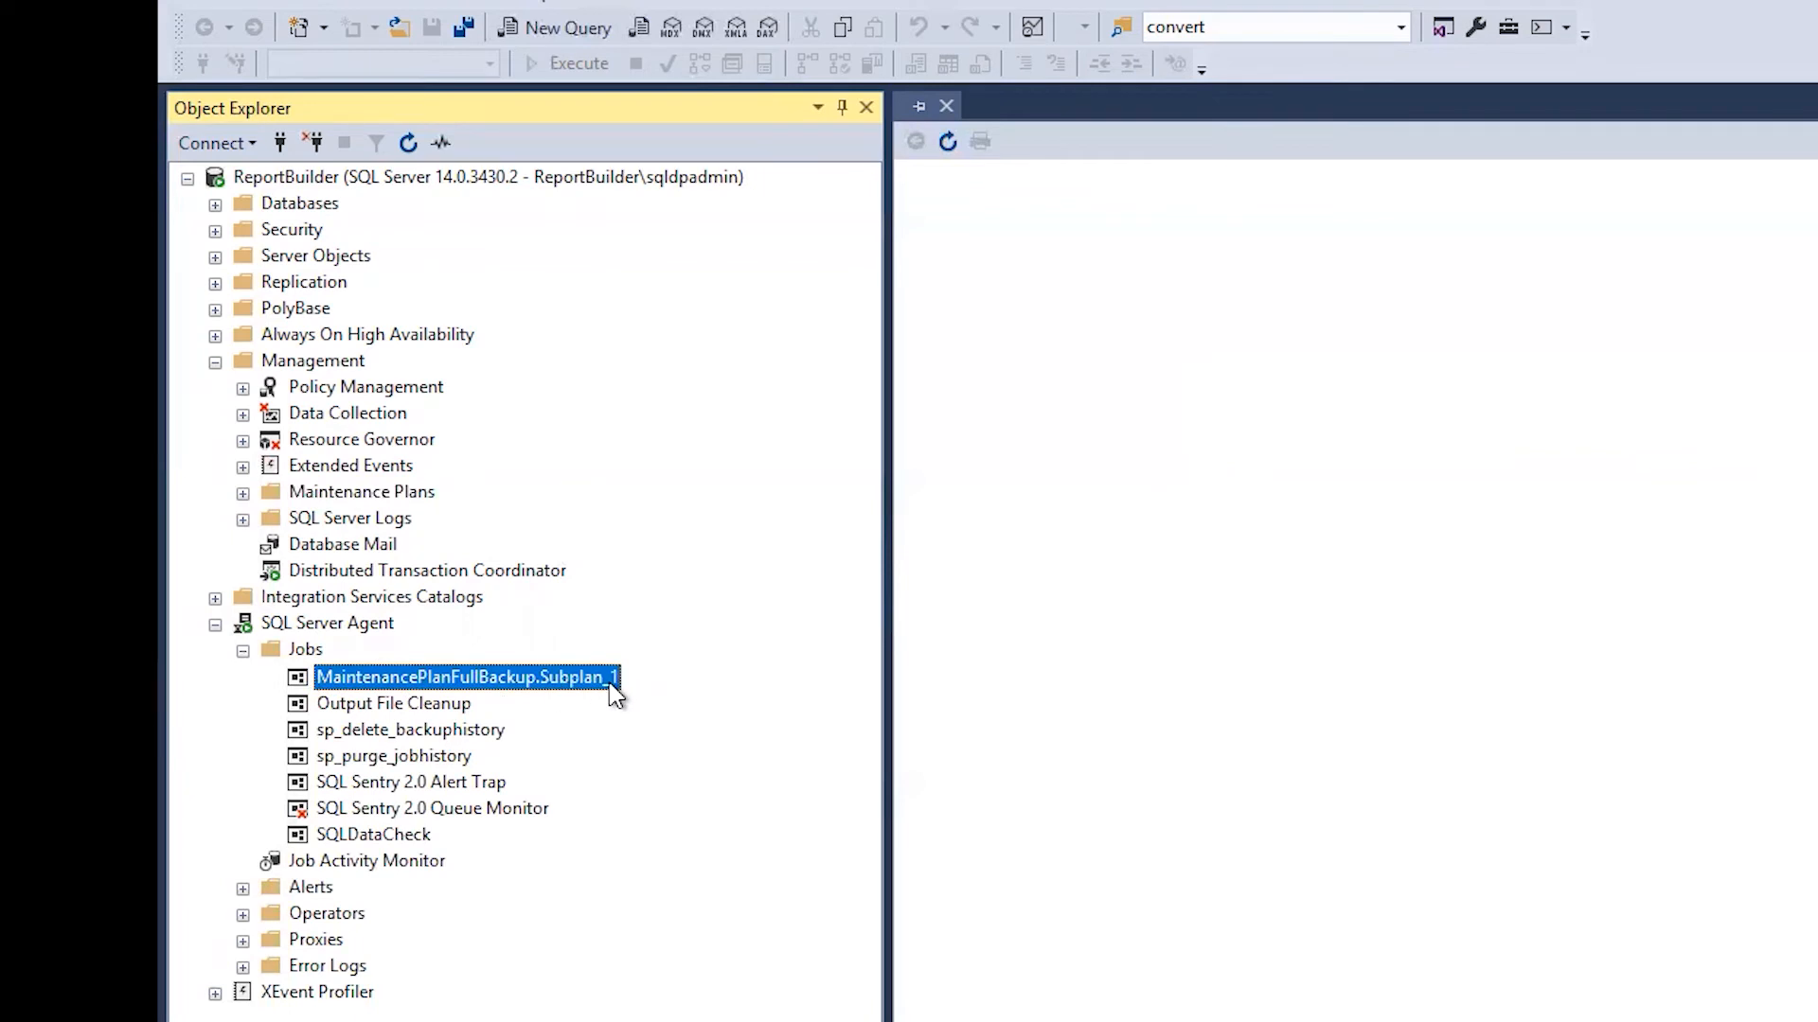
pyautogui.moveTo(578, 694)
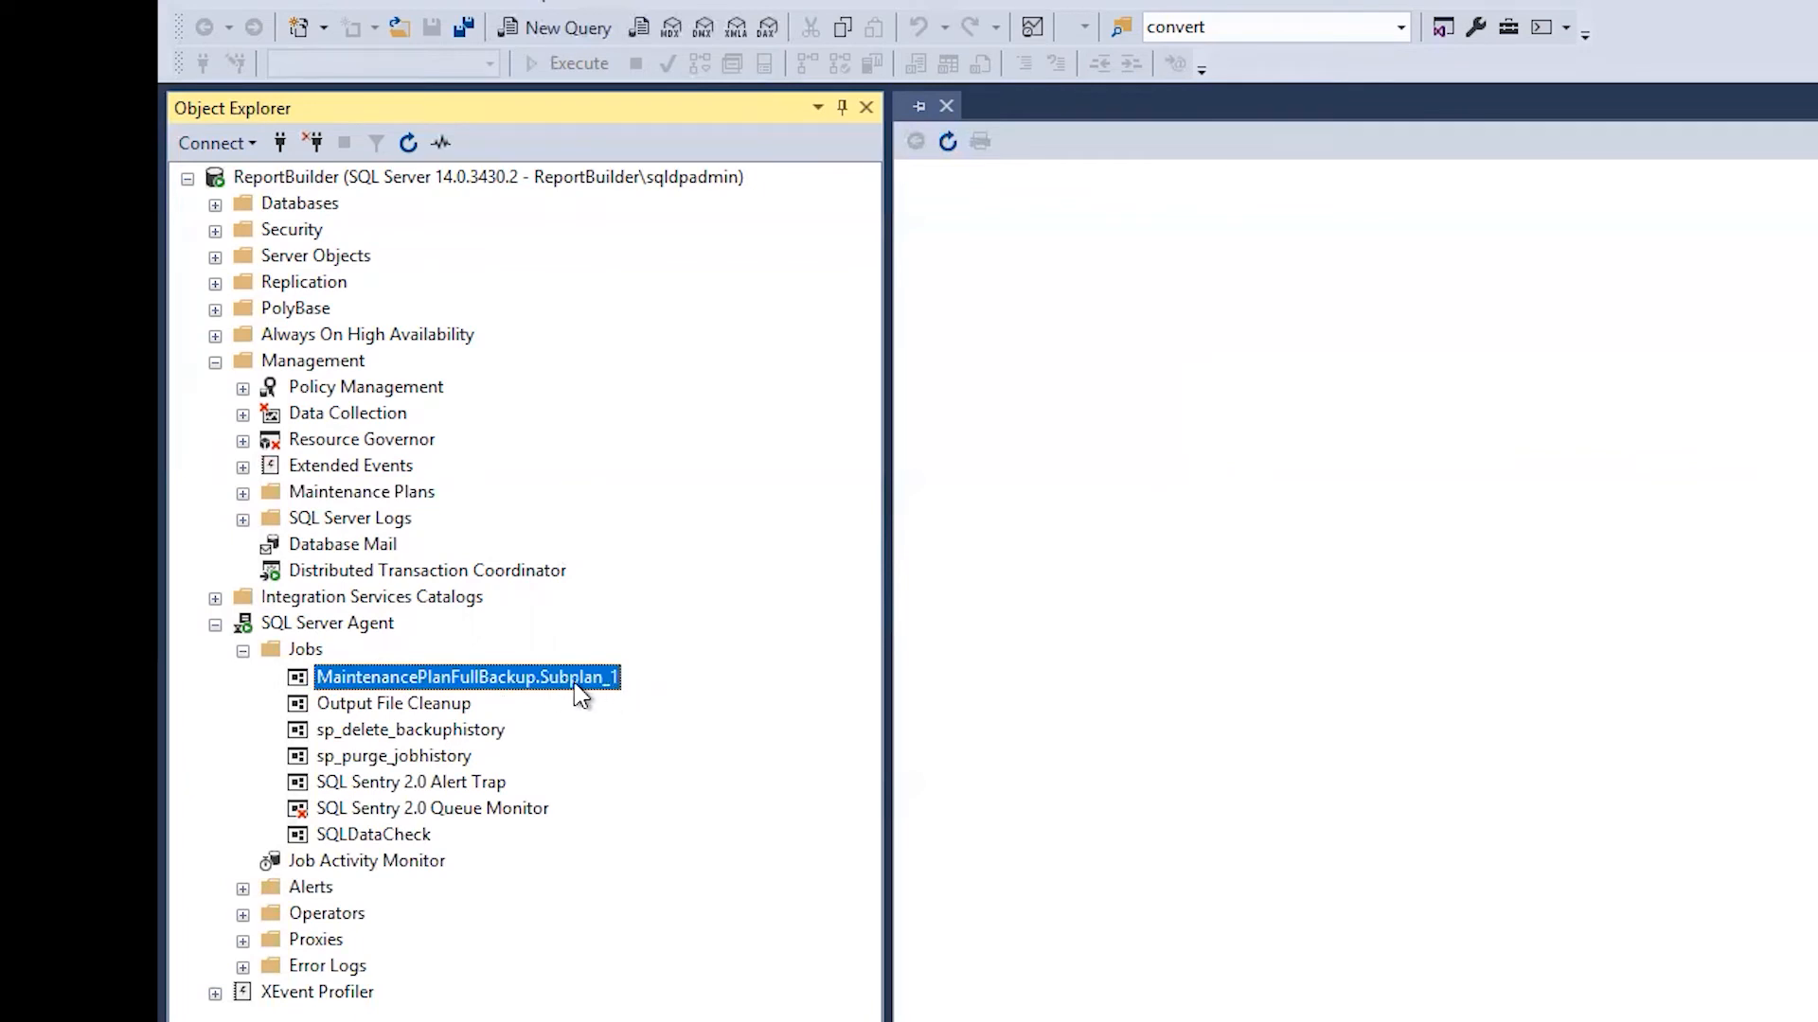